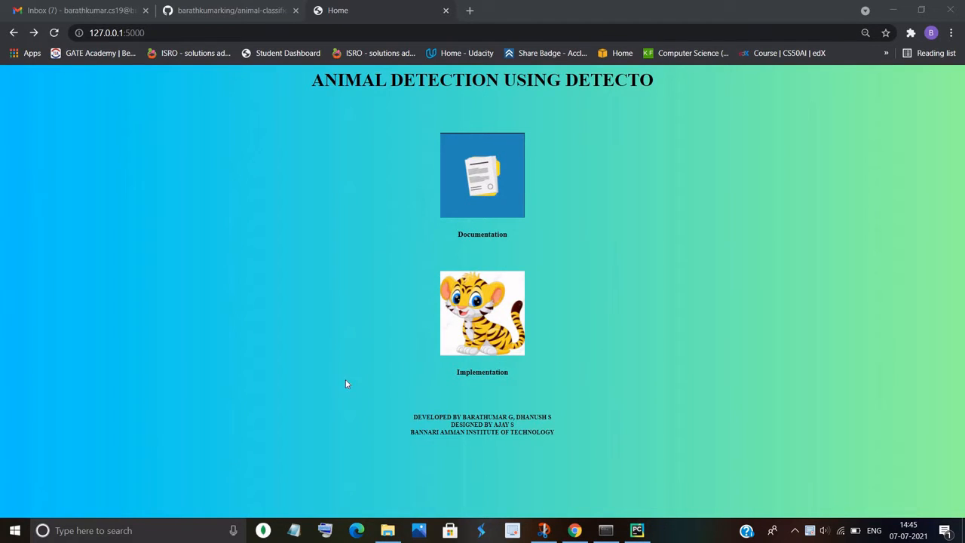
mouse_move(293, 297)
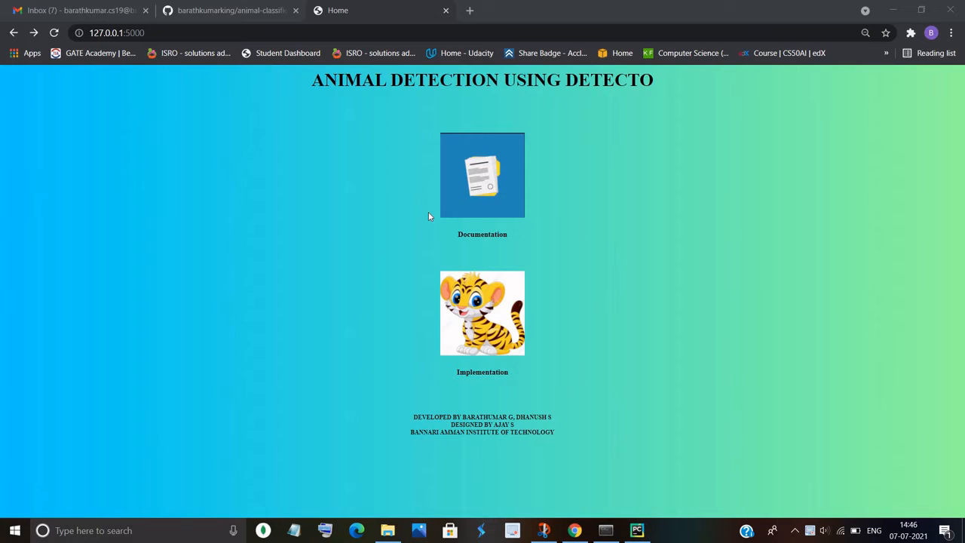
Open the Documentation page and scroll to Step 1, Object Data Set Collection
left_click(482, 175)
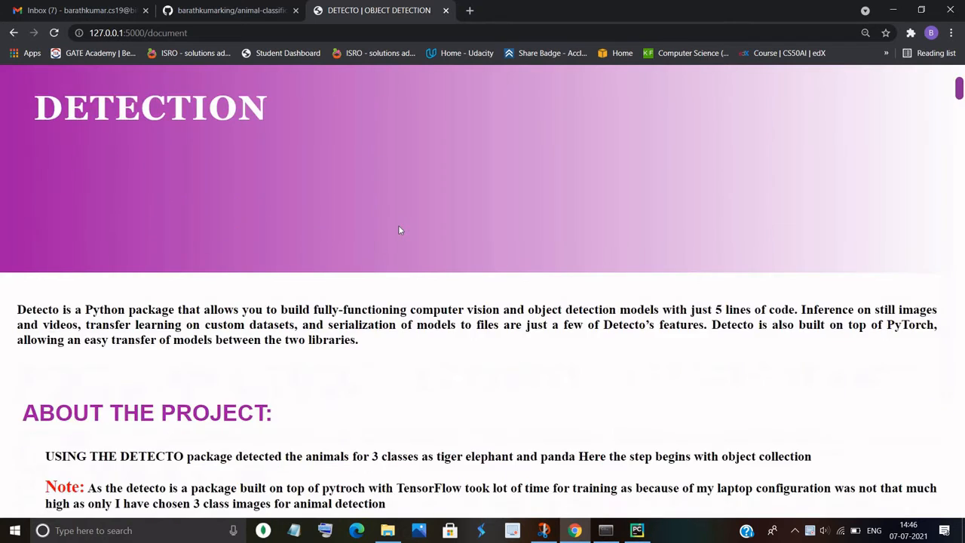
scroll("down", 3)
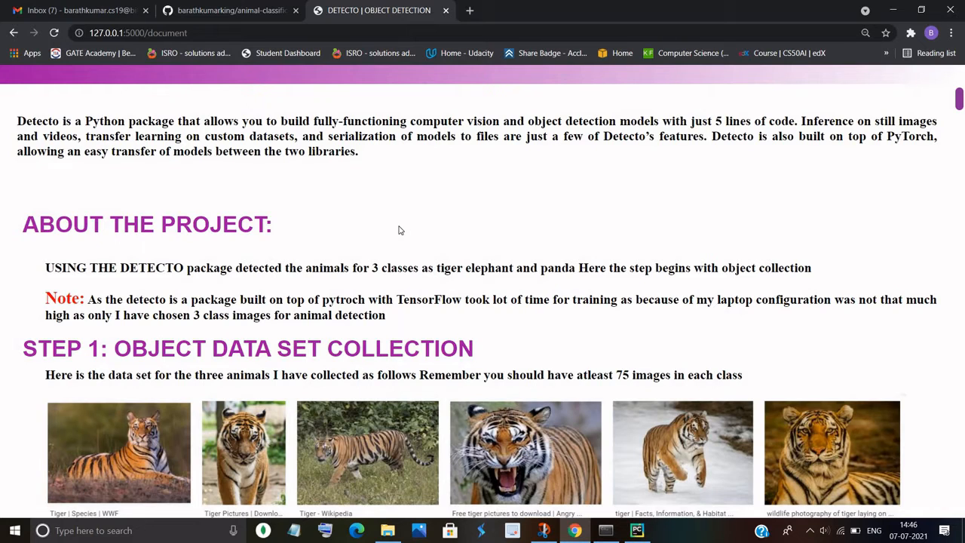
mouse_move(445, 183)
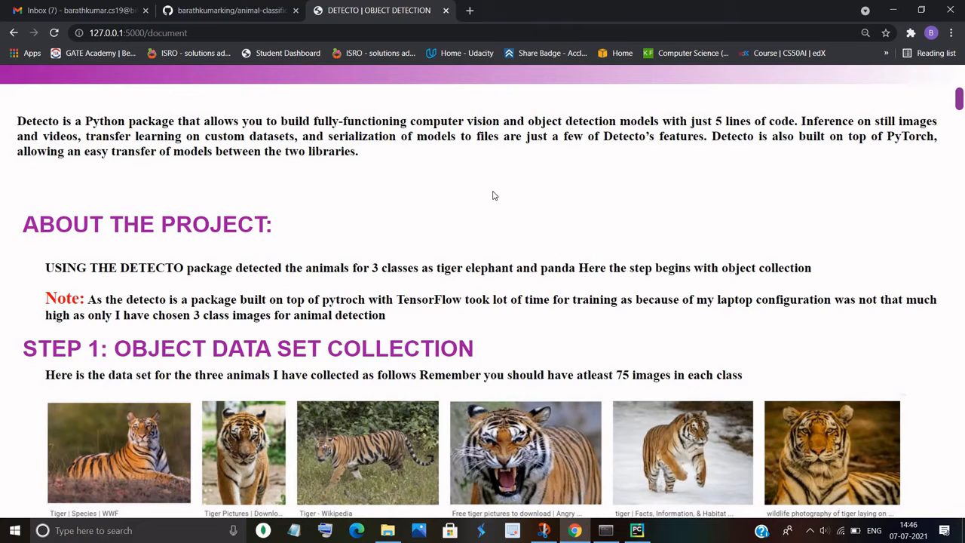
Scroll past the tiger dataset examples and image-saving instructions to Step 2 labelling
scroll("down", 3)
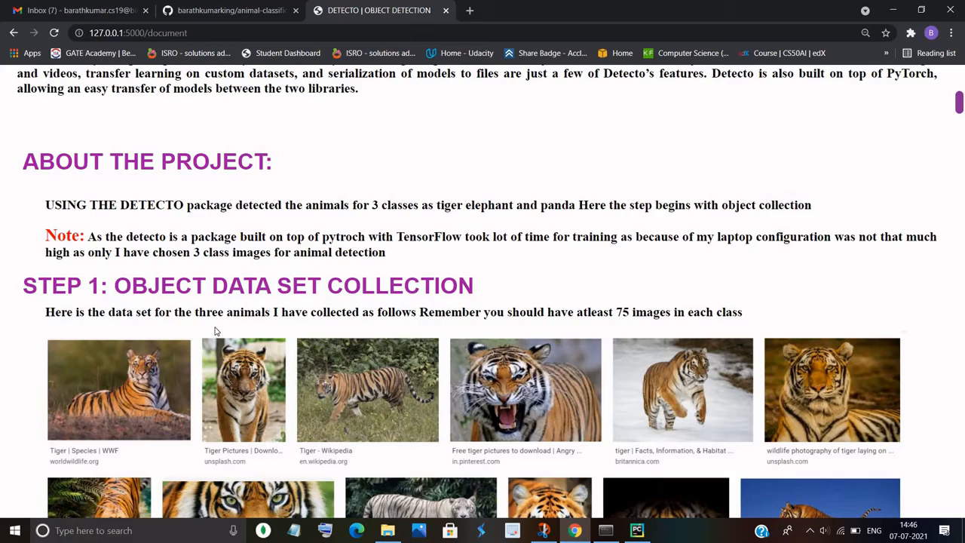
scroll("down", 3)
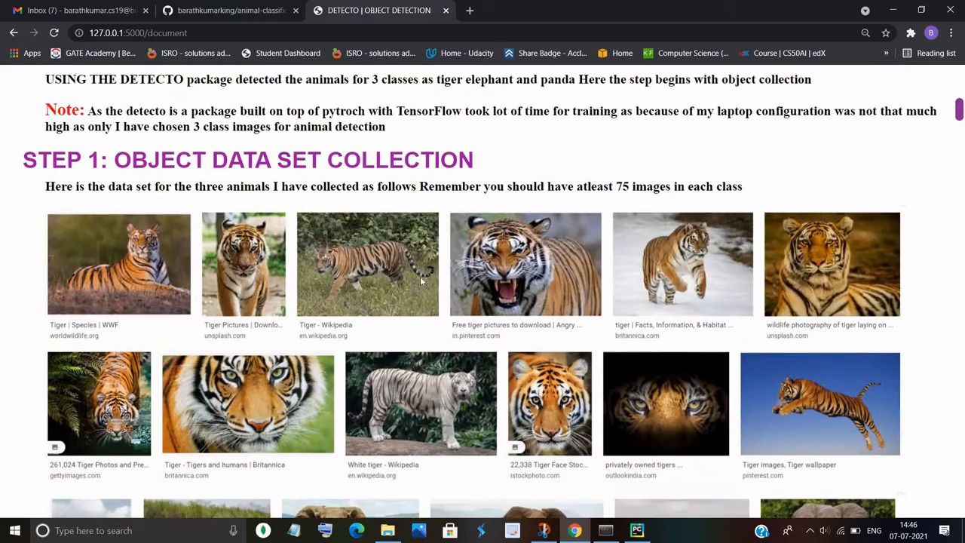
mouse_move(194, 279)
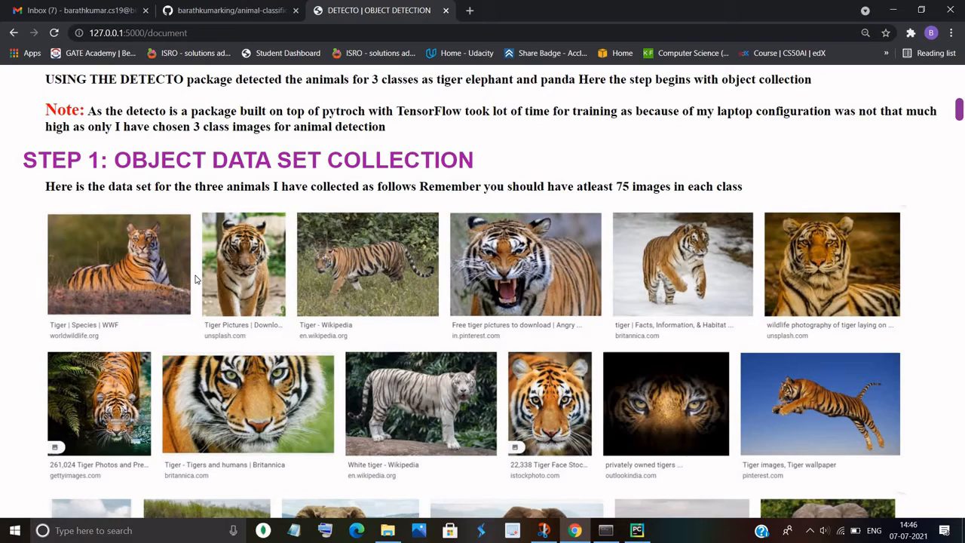
scroll("down", 3)
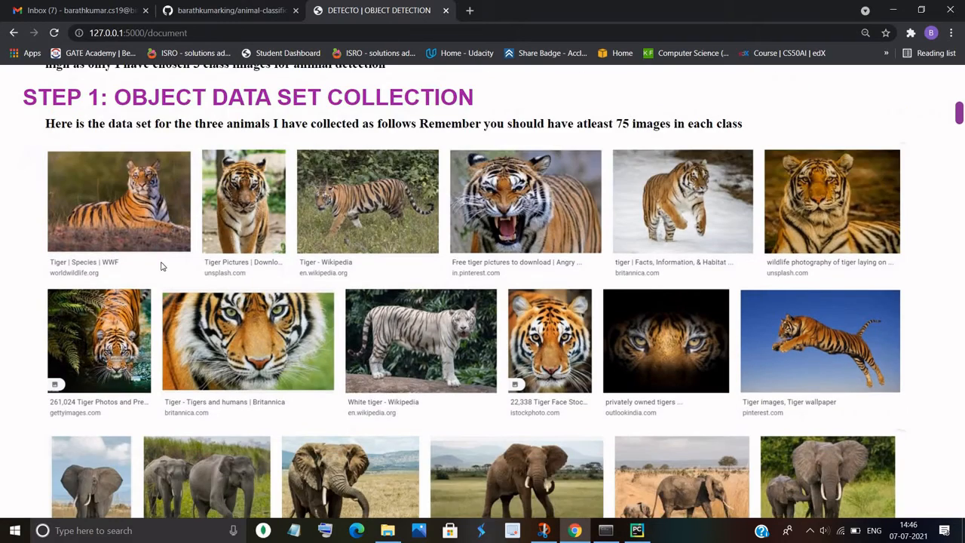
scroll("down", 3)
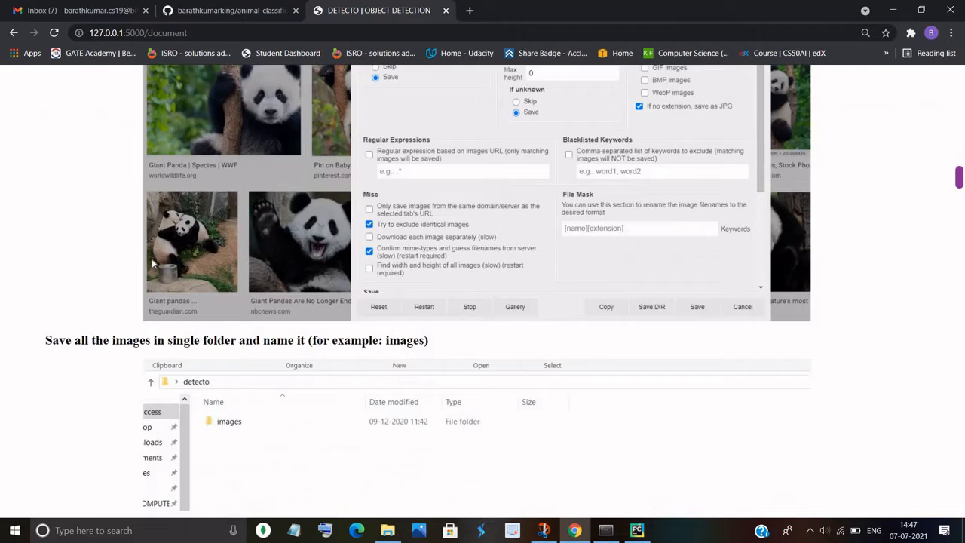
scroll("down", 3)
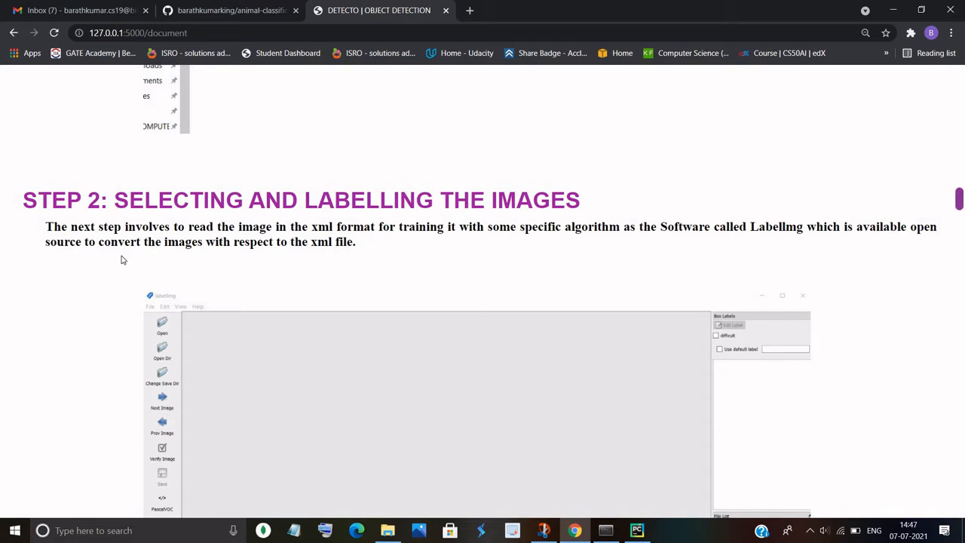
mouse_move(151, 242)
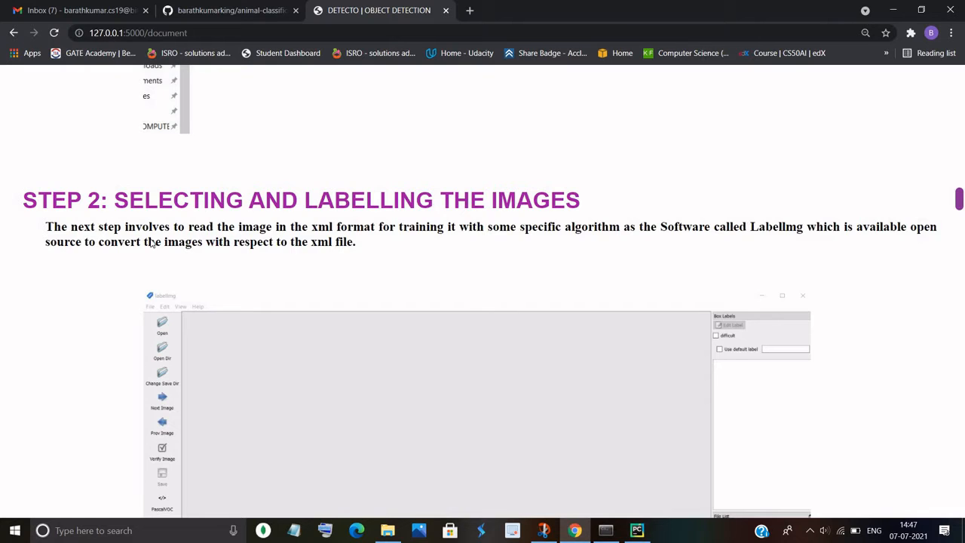
Scroll through the LabelImg tiger box and XML-save examples, clicking the example images
scroll("down", 3)
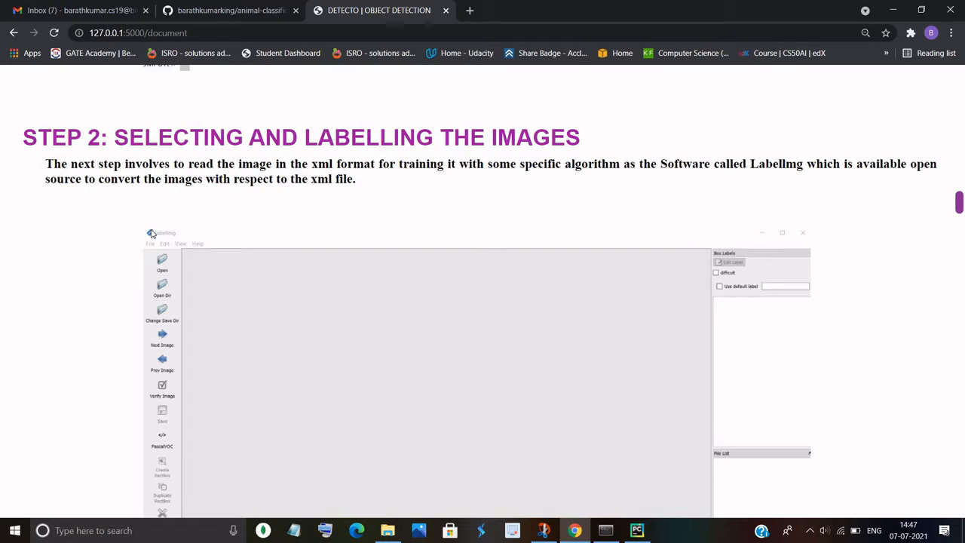
mouse_move(293, 269)
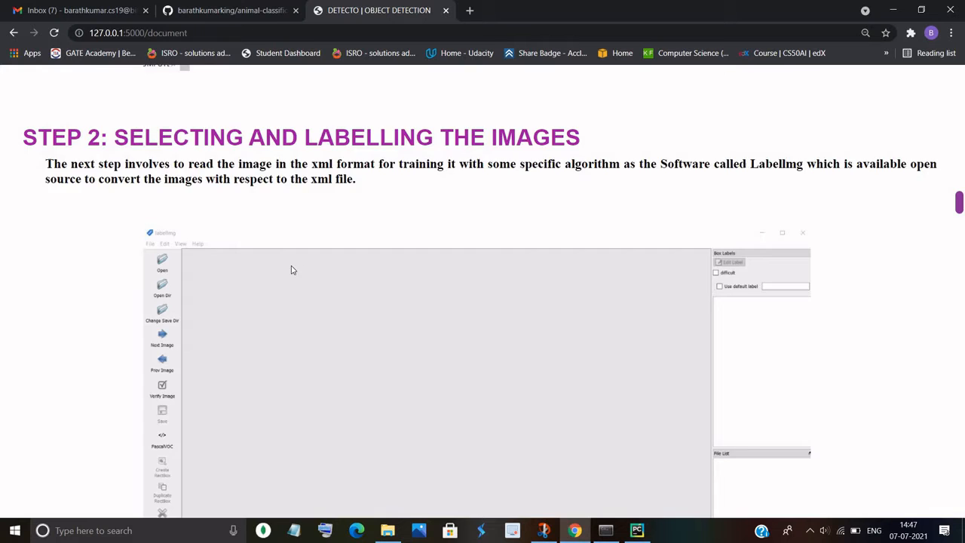
scroll("down", 3)
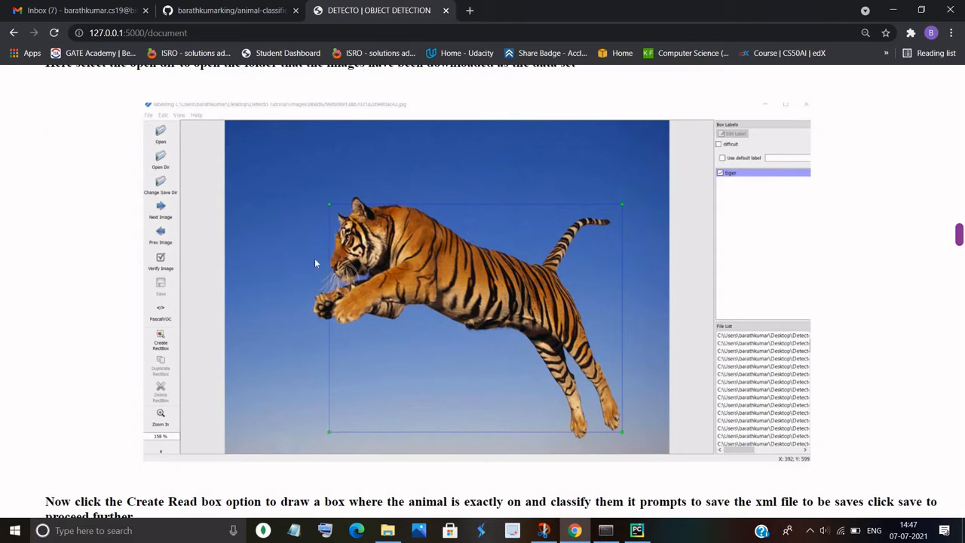
mouse_move(467, 294)
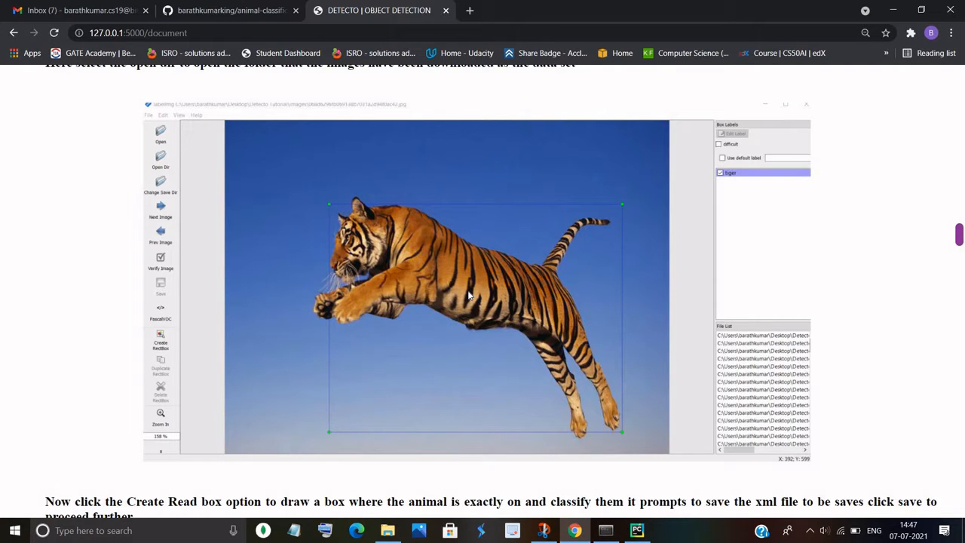
scroll("down", 3)
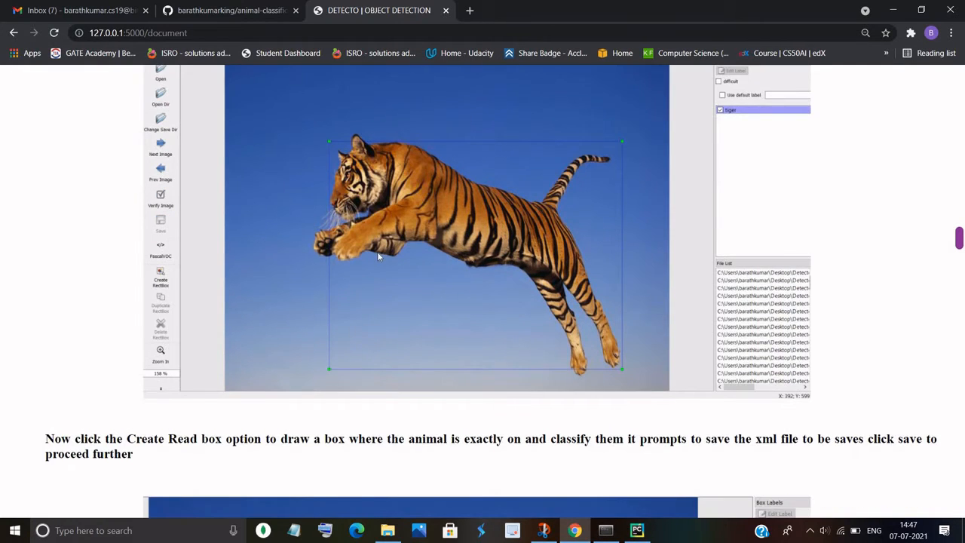
scroll("down", 3)
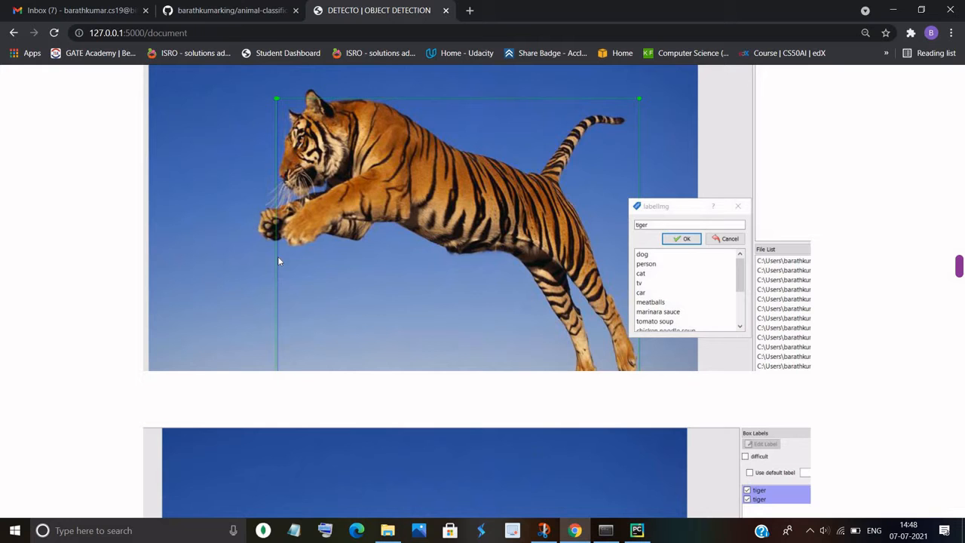
left_click(681, 238)
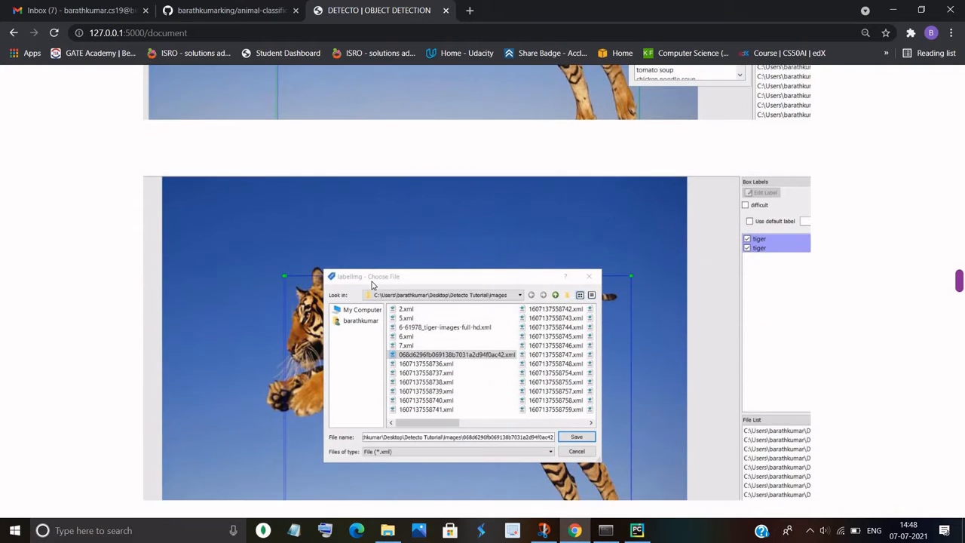
left_click(576, 437)
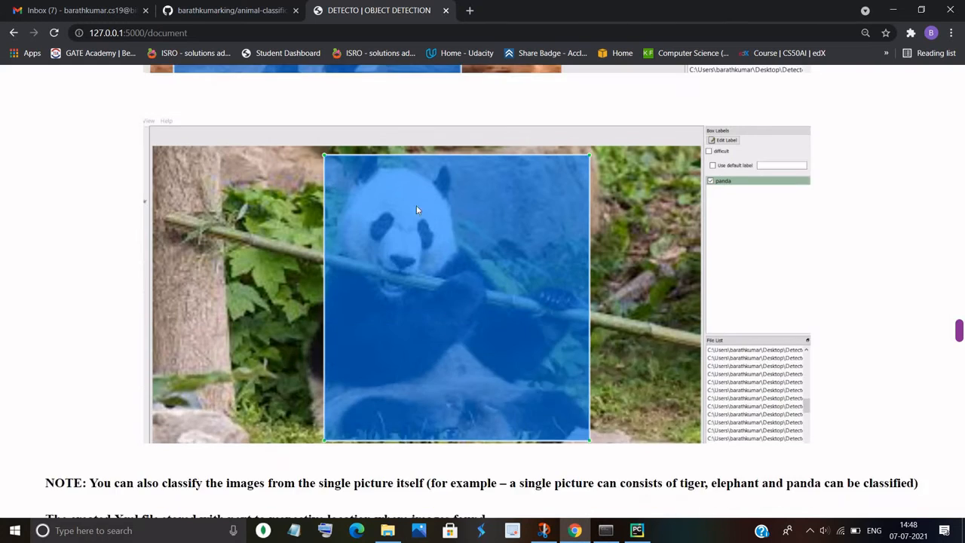
Scroll past the XML file listing and annotation sample to Step 3, Setup Detecto
scroll("down", 3)
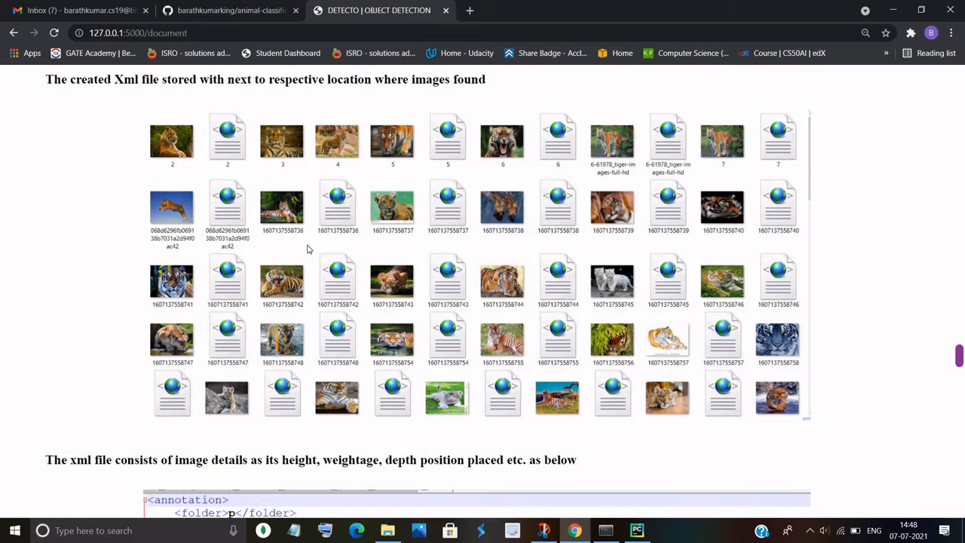
scroll("down", 3)
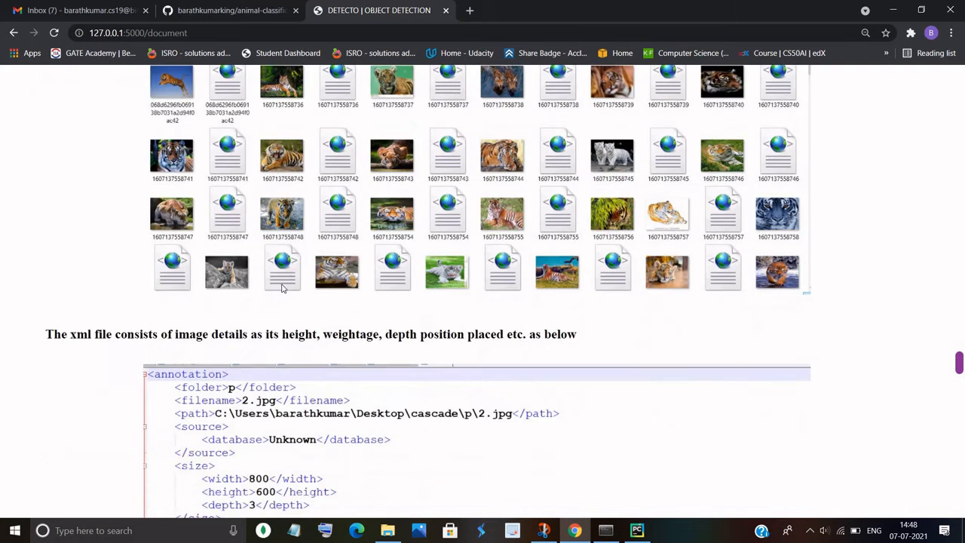
scroll("down", 3)
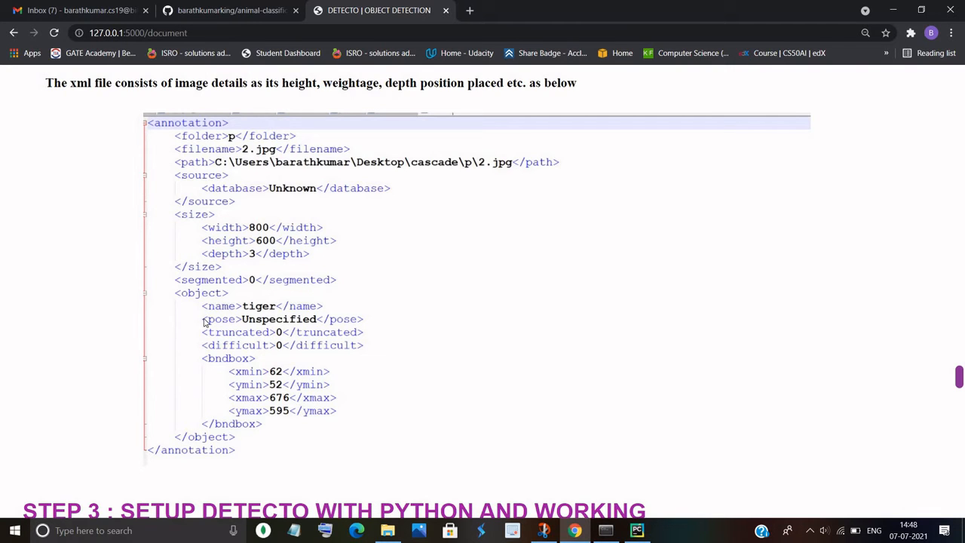
scroll("down", 3)
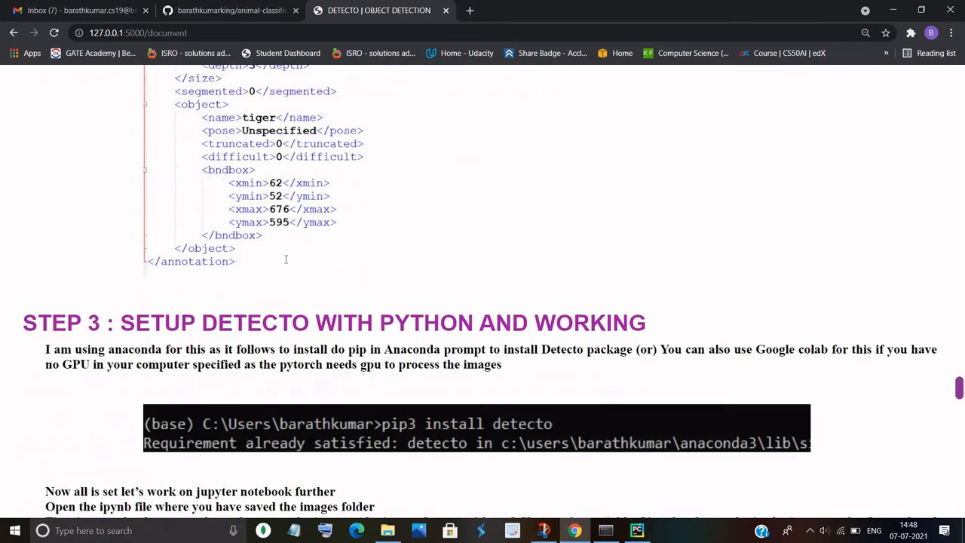
Scroll to the Detecto training code and the 'Now testing the model' tiger-elephant image
scroll("down", 3)
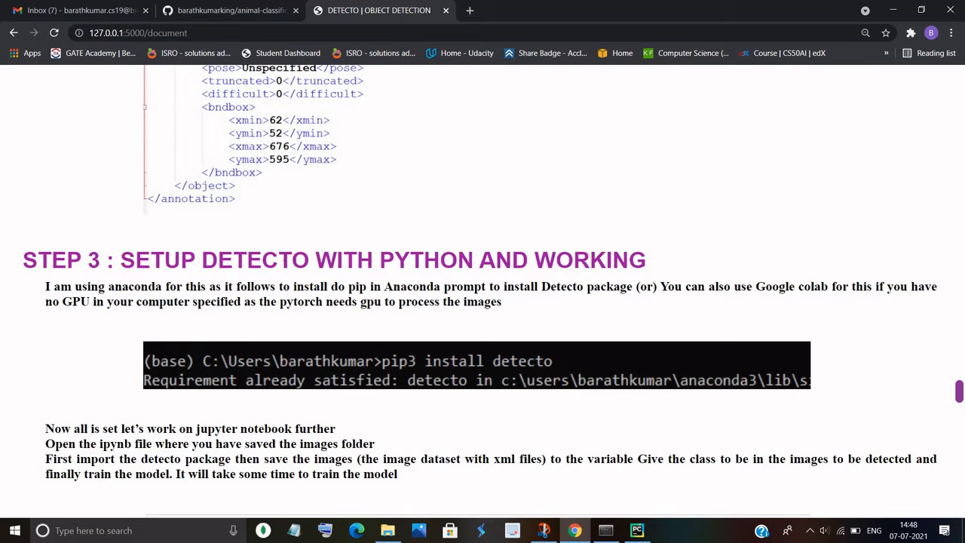
scroll("down", 3)
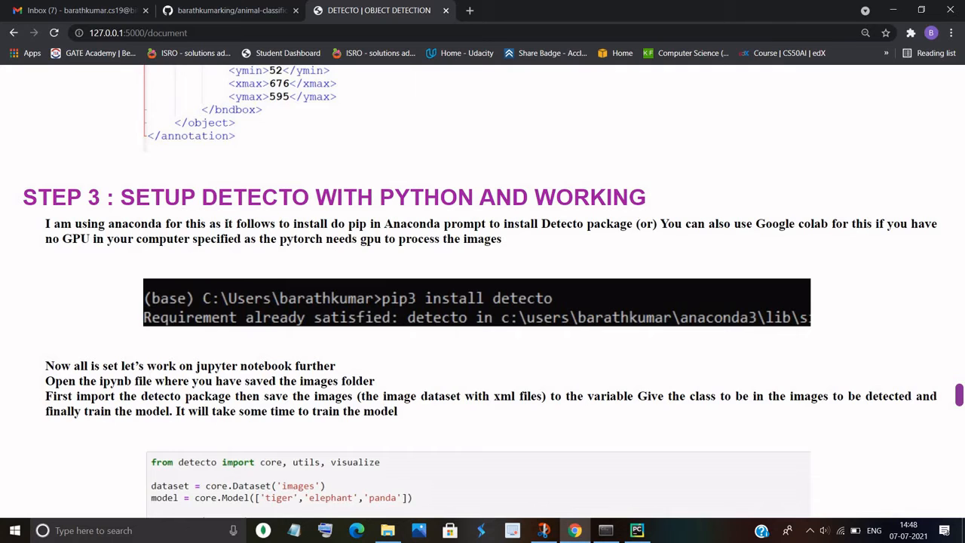
mouse_move(226, 221)
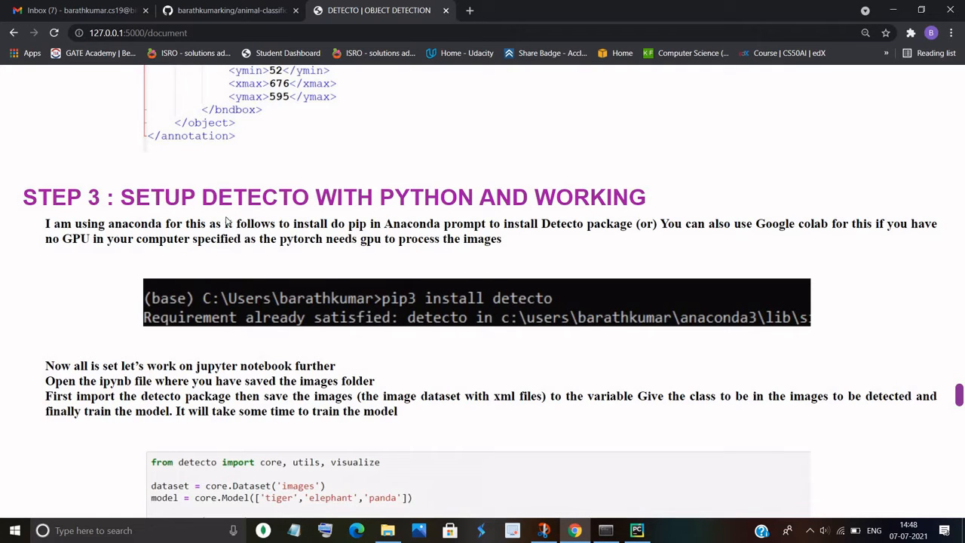
scroll("down", 3)
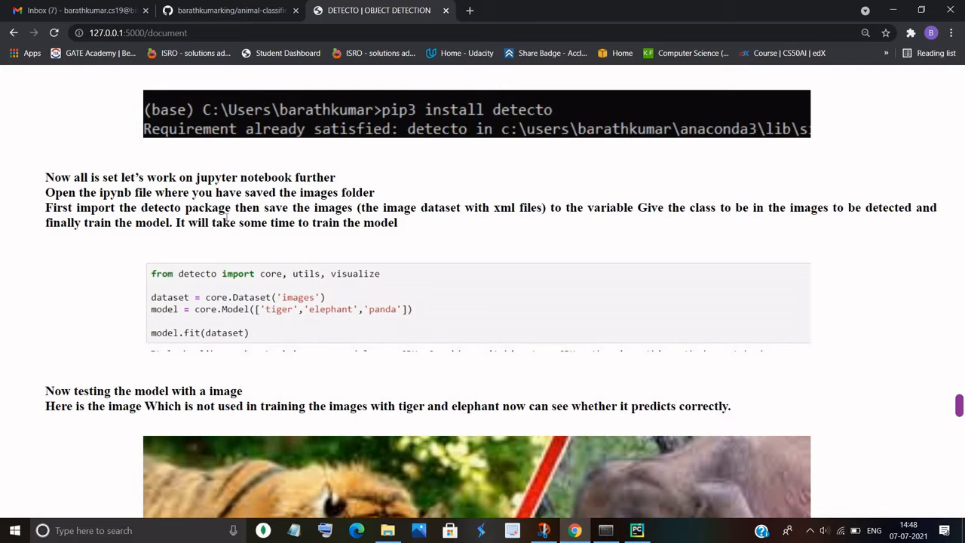
scroll("down", 3)
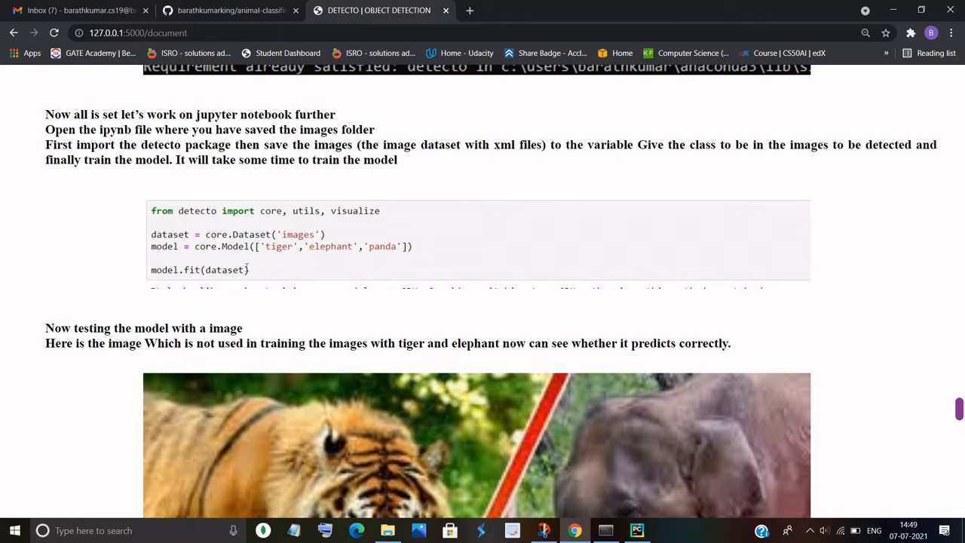
Scroll through the predict code block and its explanation to the printed output
scroll("down", 3)
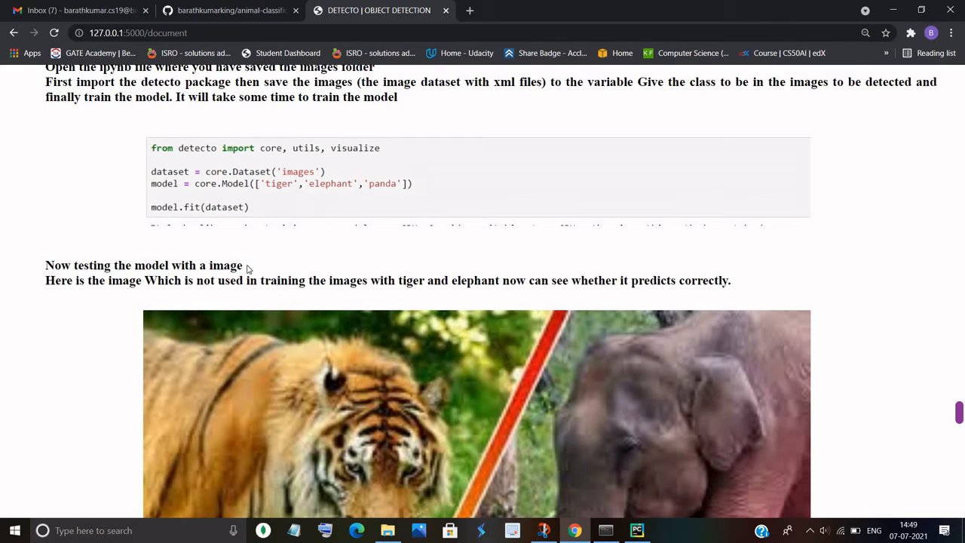
mouse_move(162, 186)
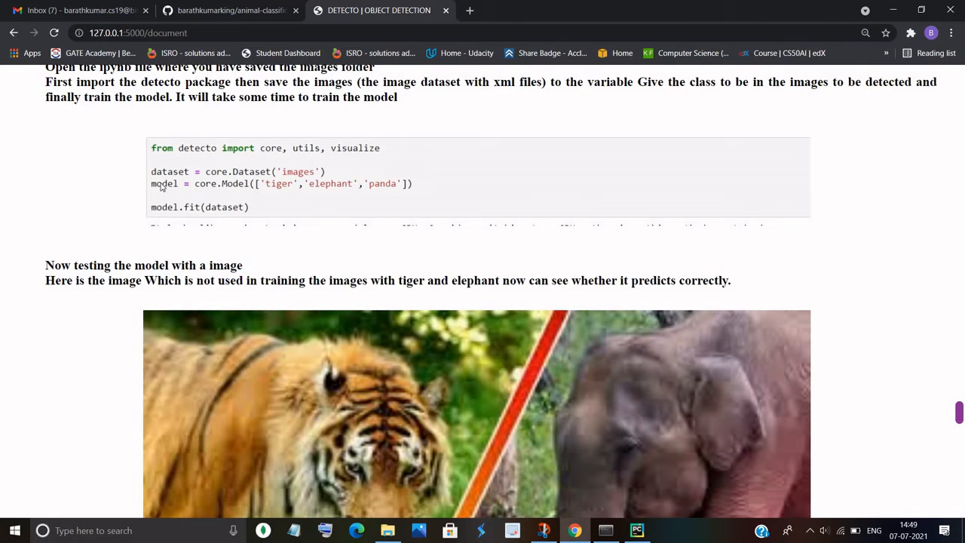
mouse_move(179, 208)
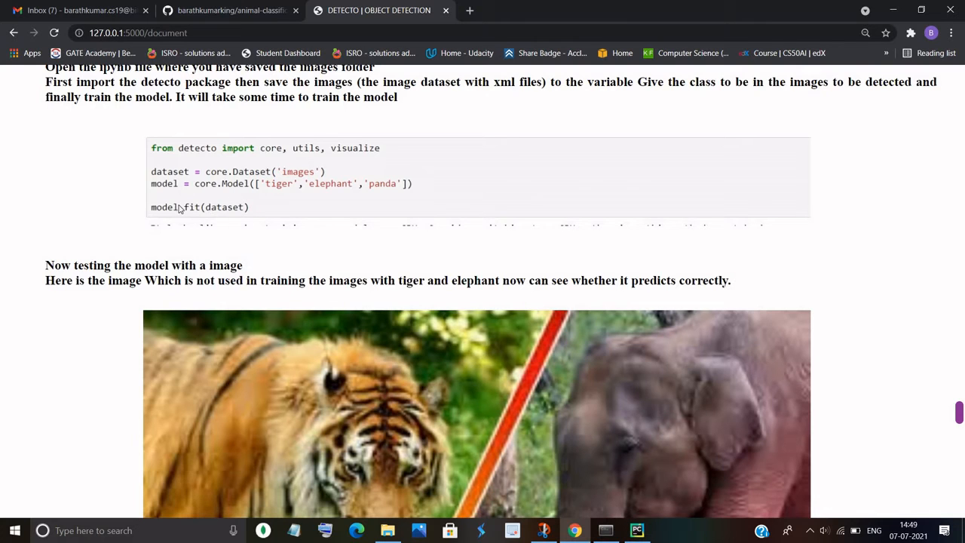
scroll("down", 3)
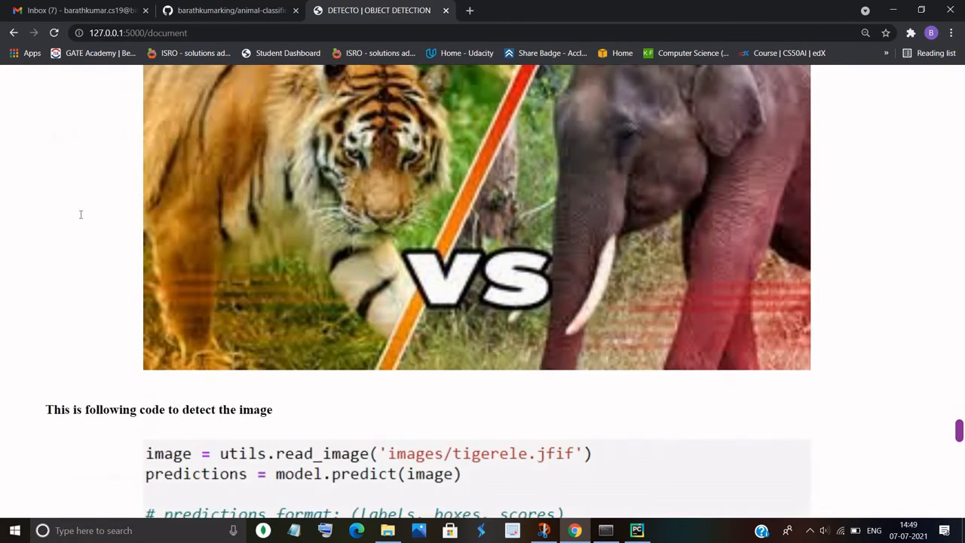
scroll("down", 3)
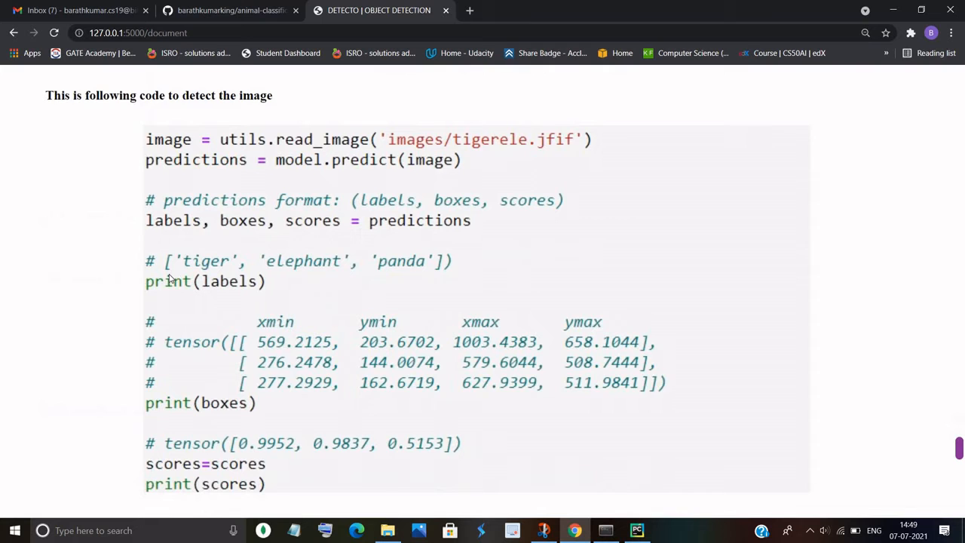
scroll("down", 3)
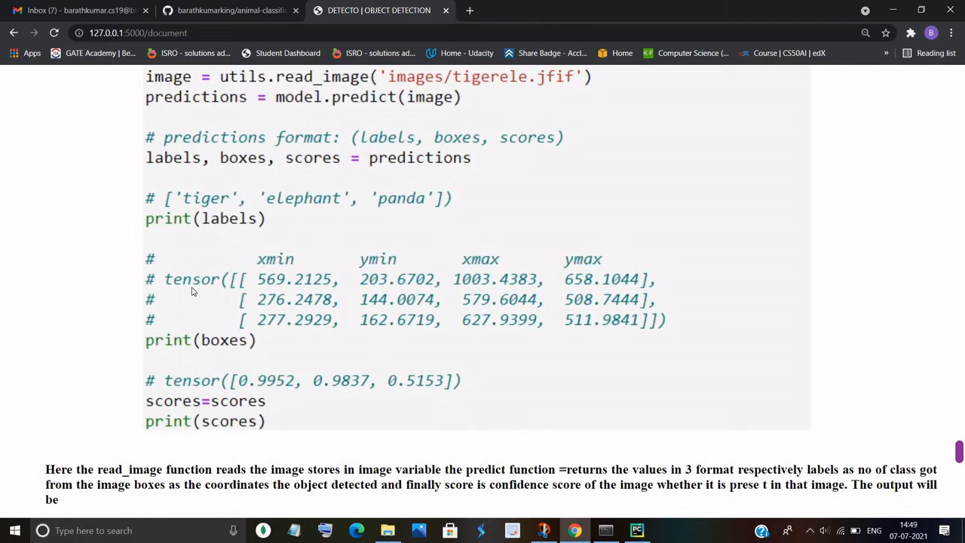
scroll("up", 3)
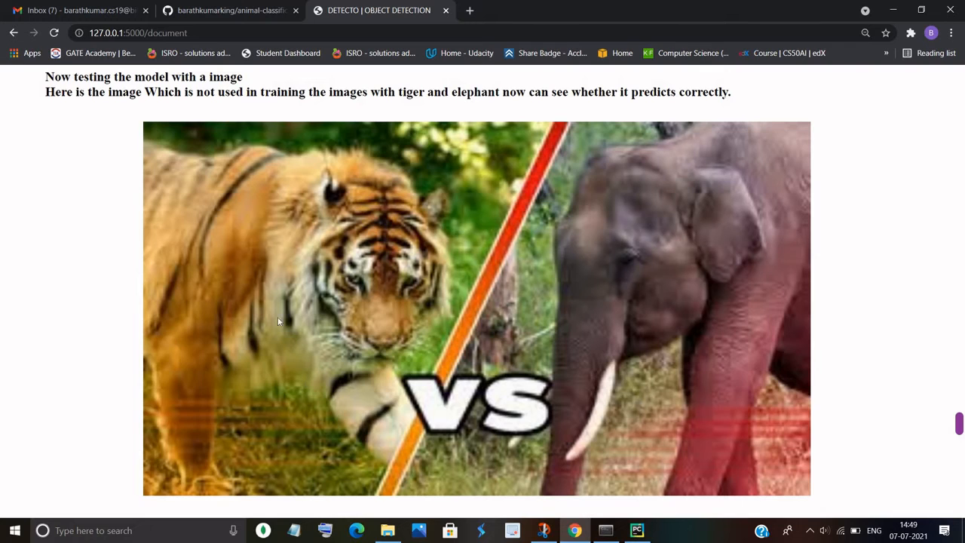
mouse_move(327, 320)
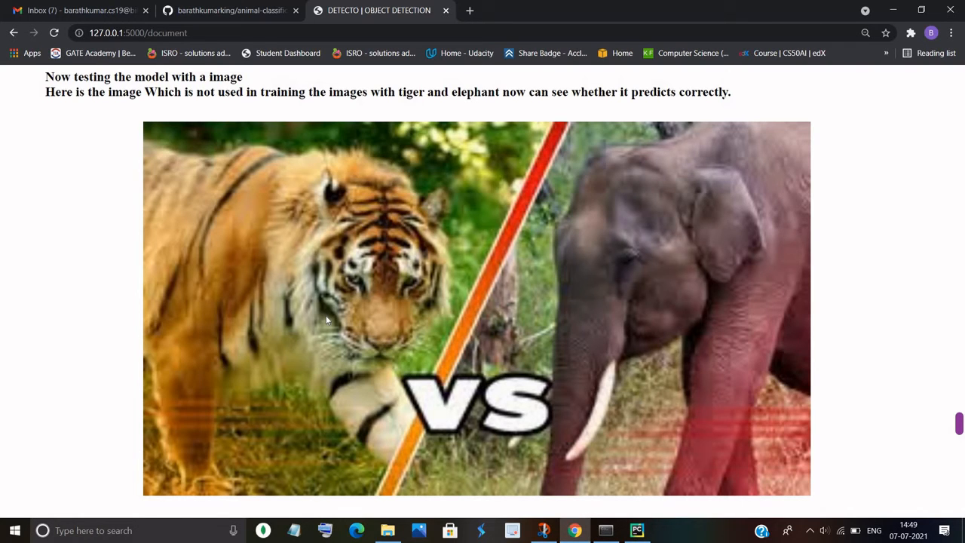
scroll("down", 3)
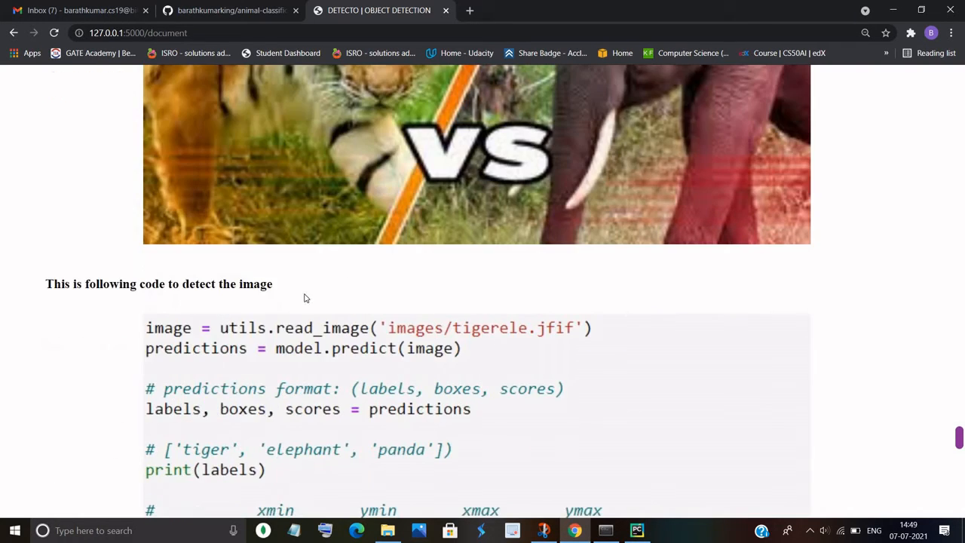
scroll("down", 3)
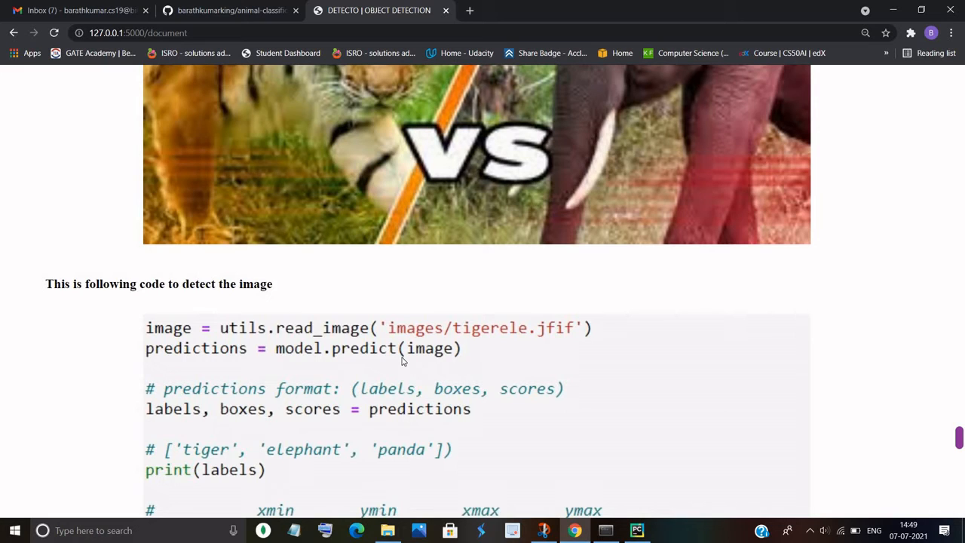
scroll("down", 3)
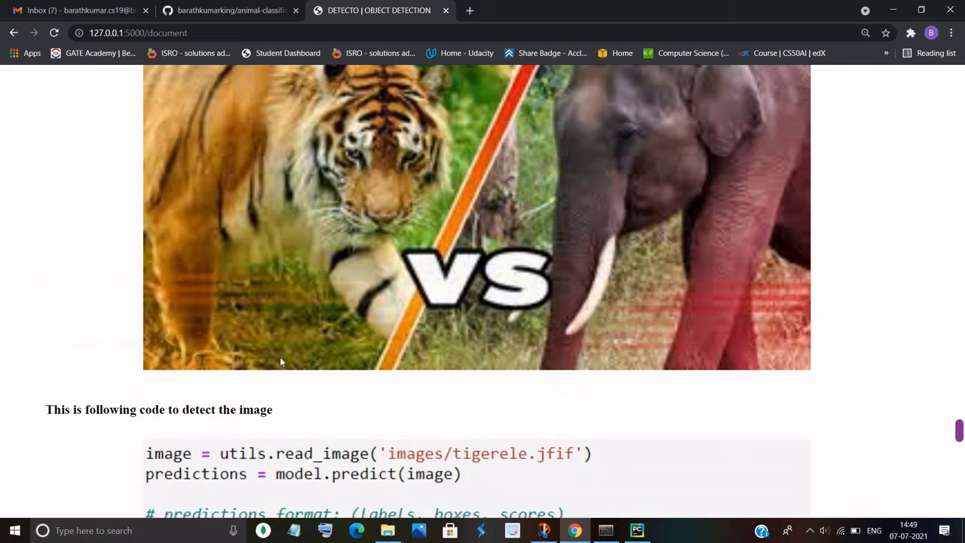
scroll("down", 3)
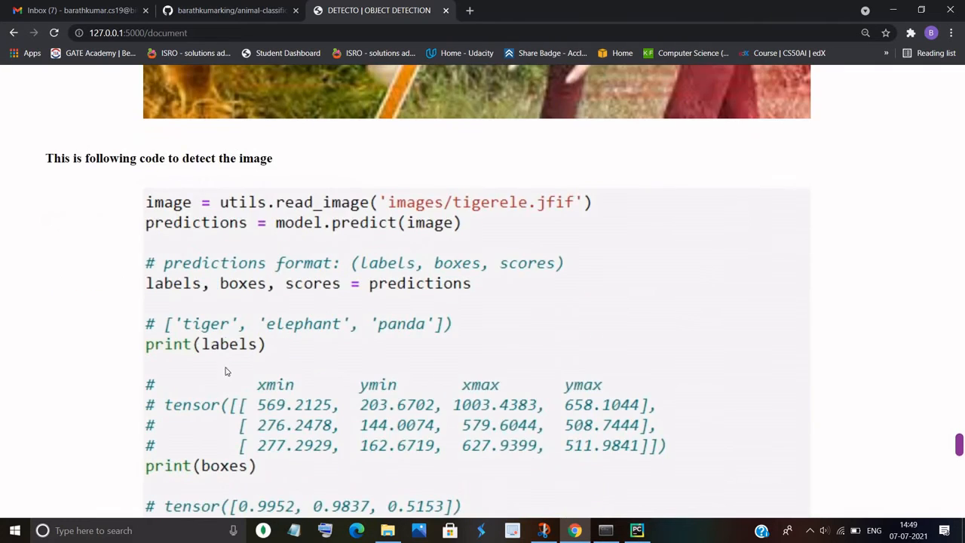
scroll("down", 3)
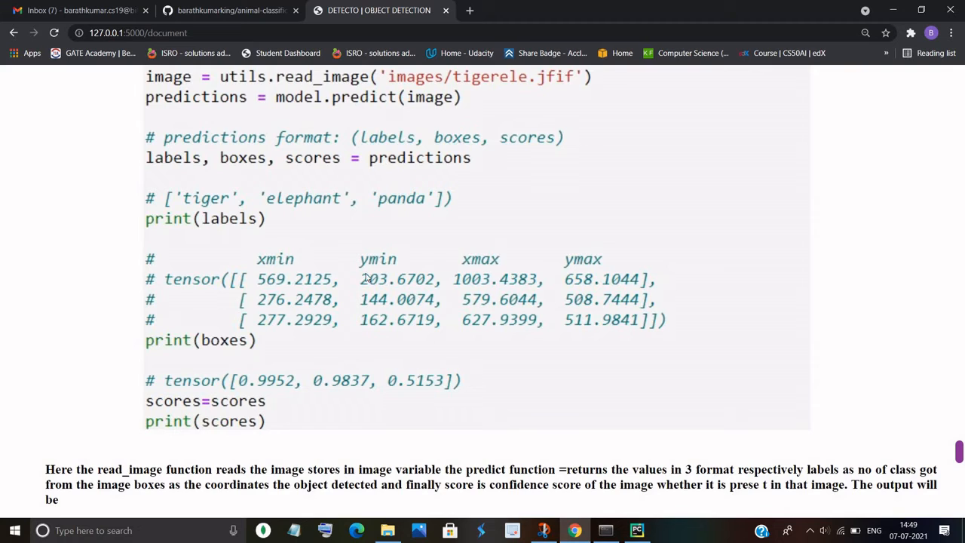
mouse_move(245, 279)
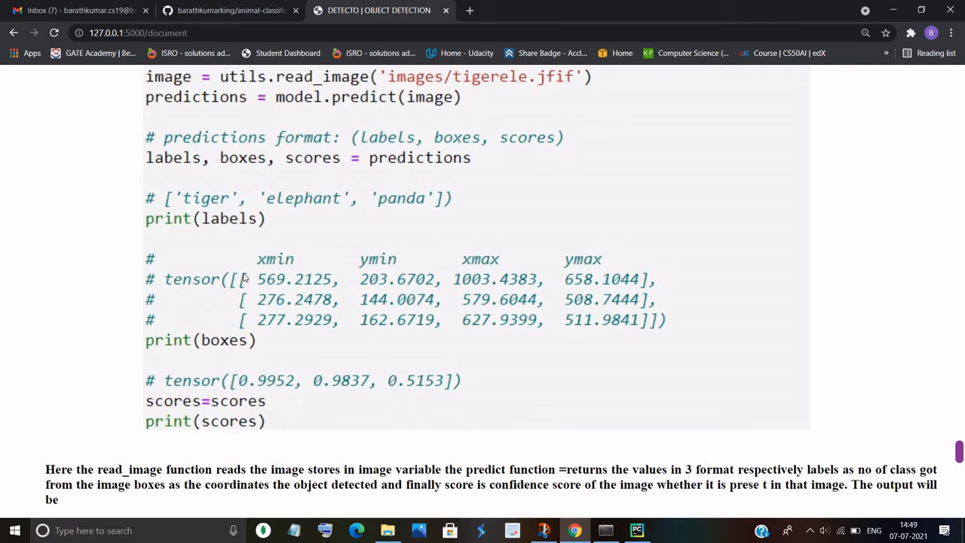
mouse_move(261, 282)
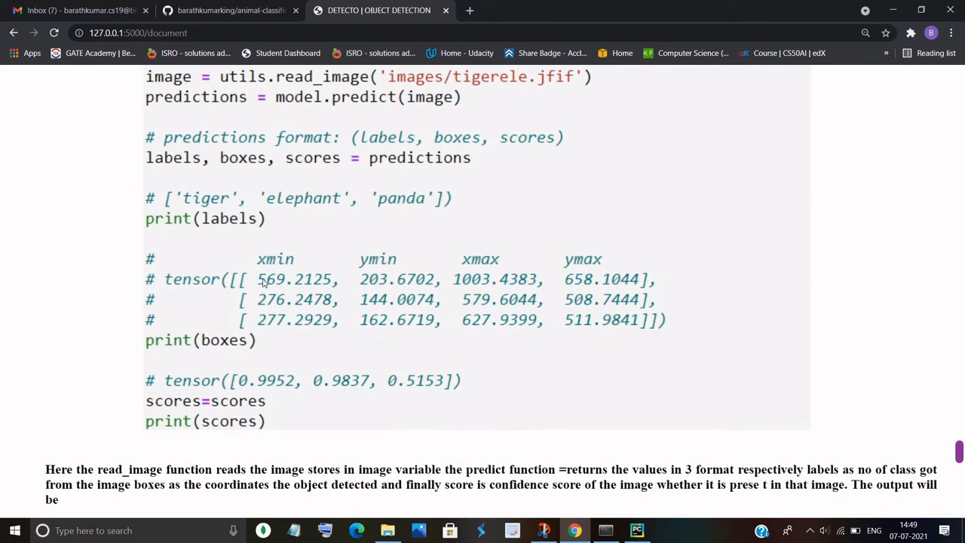
scroll("down", 3)
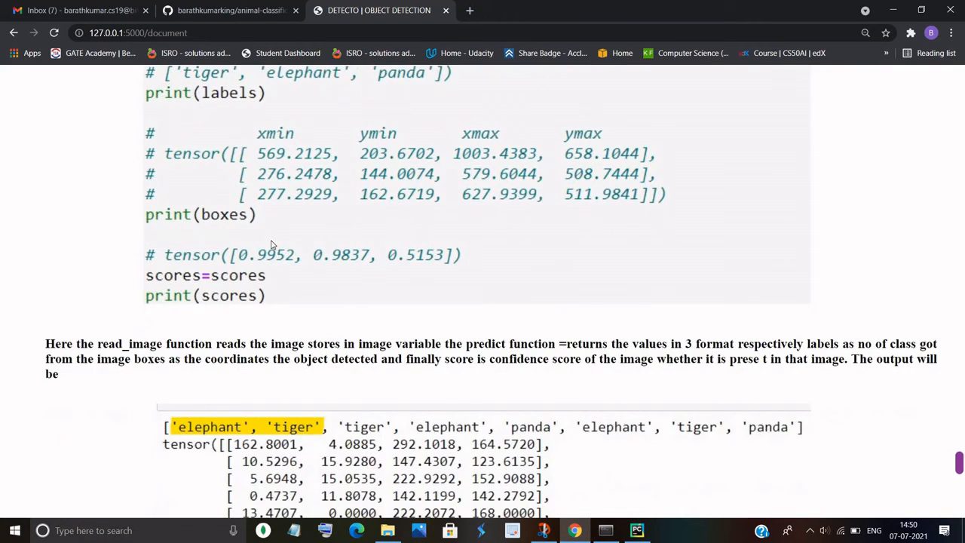
Scroll to show the full labels, boxes and scores output with its explanation
scroll("down", 3)
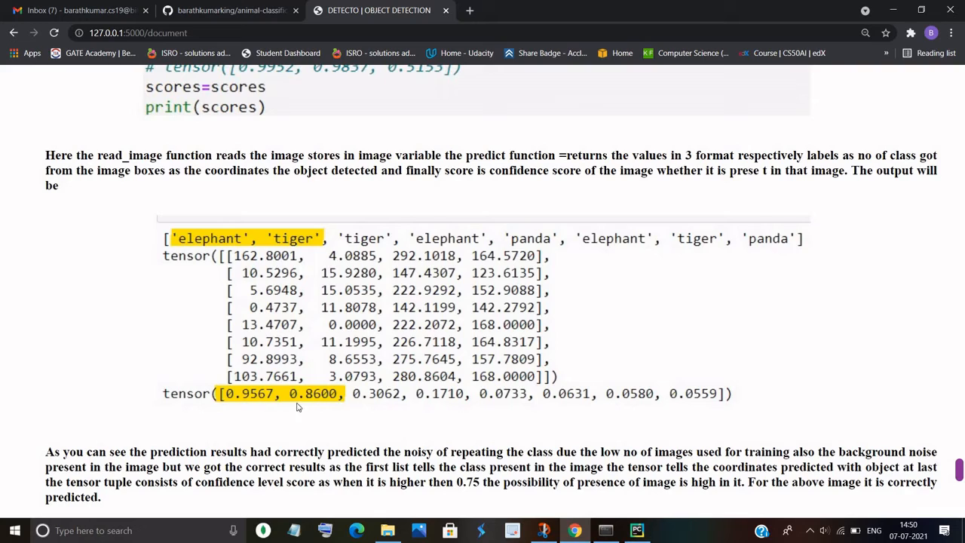
mouse_move(678, 414)
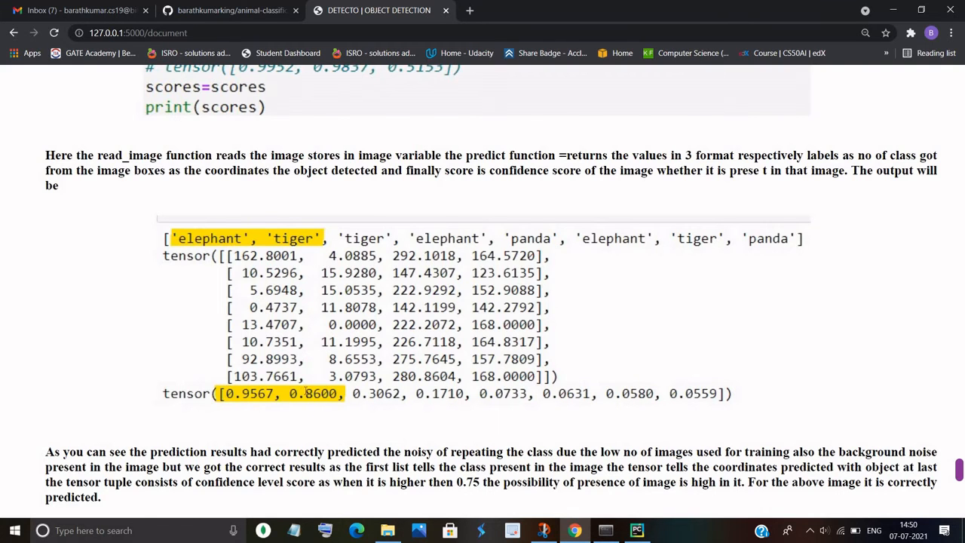
Scroll to the tiger-elephant detection image and the model save-and-load code
scroll("down", 3)
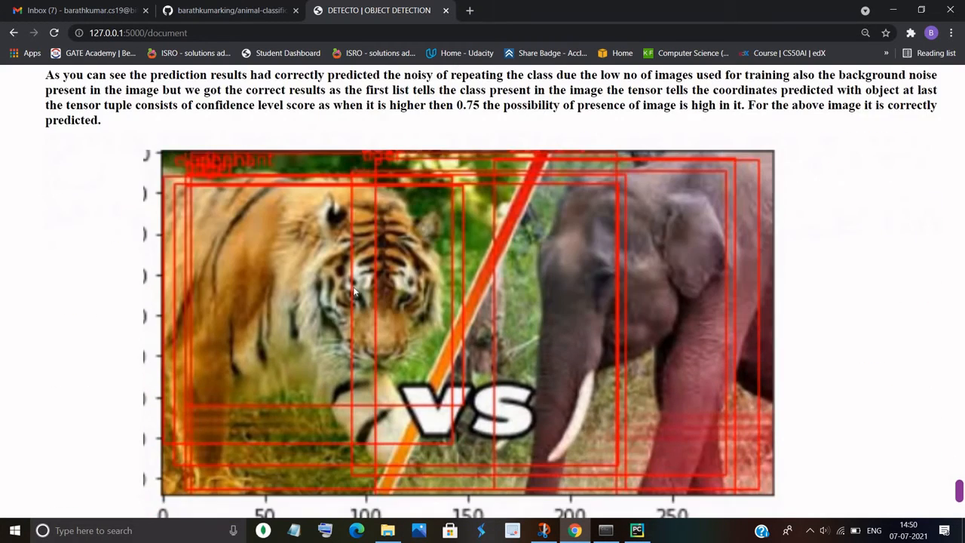
mouse_move(492, 337)
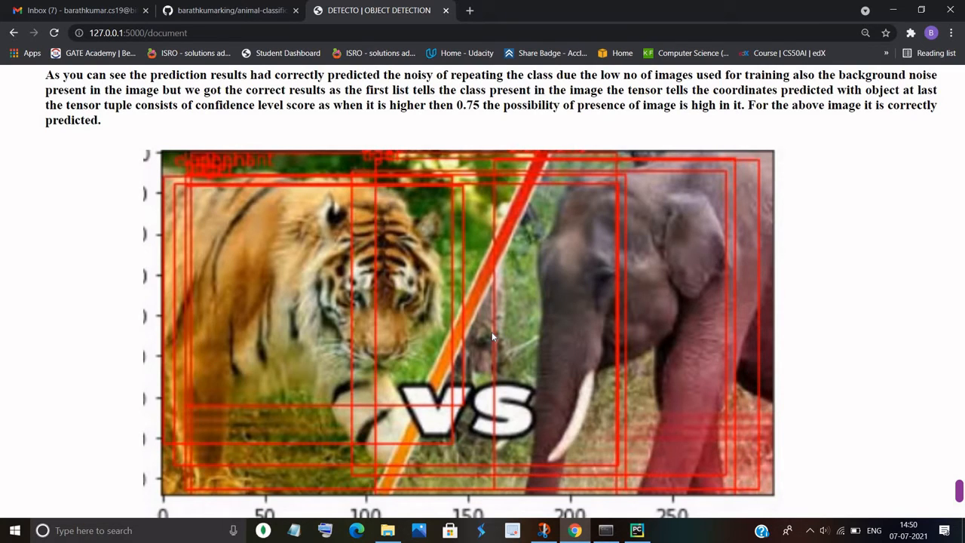
scroll("down", 3)
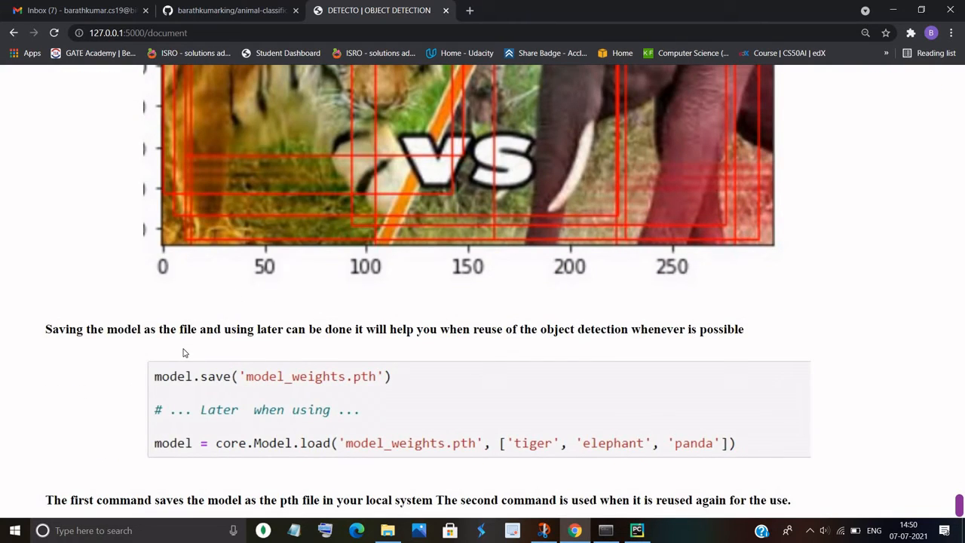
mouse_move(306, 368)
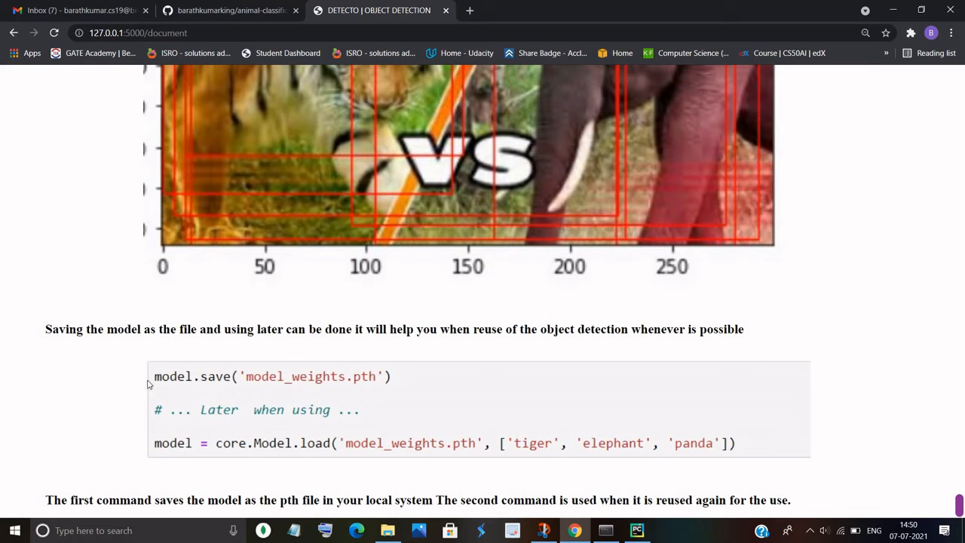
mouse_move(243, 380)
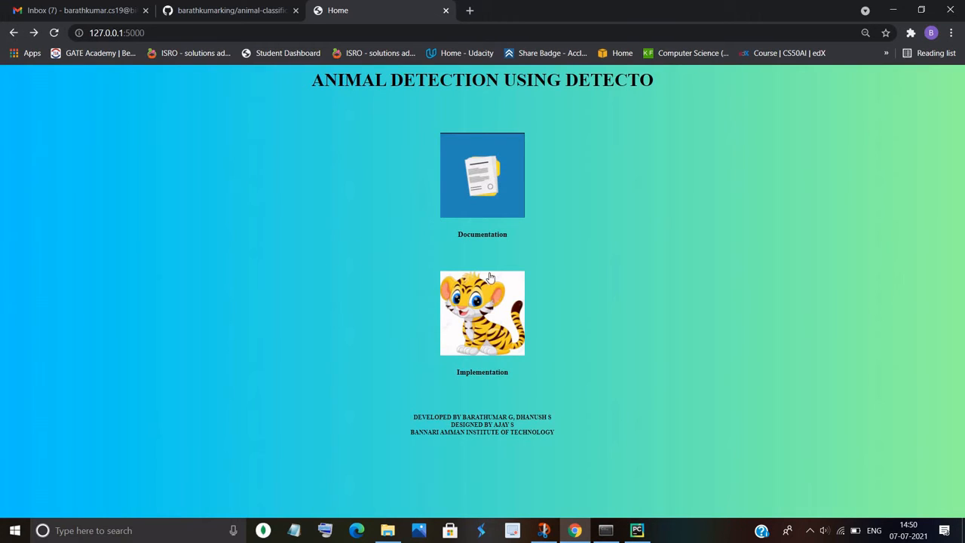
Open the Implementation page and start choosing an image file to upload
left_click(481, 312)
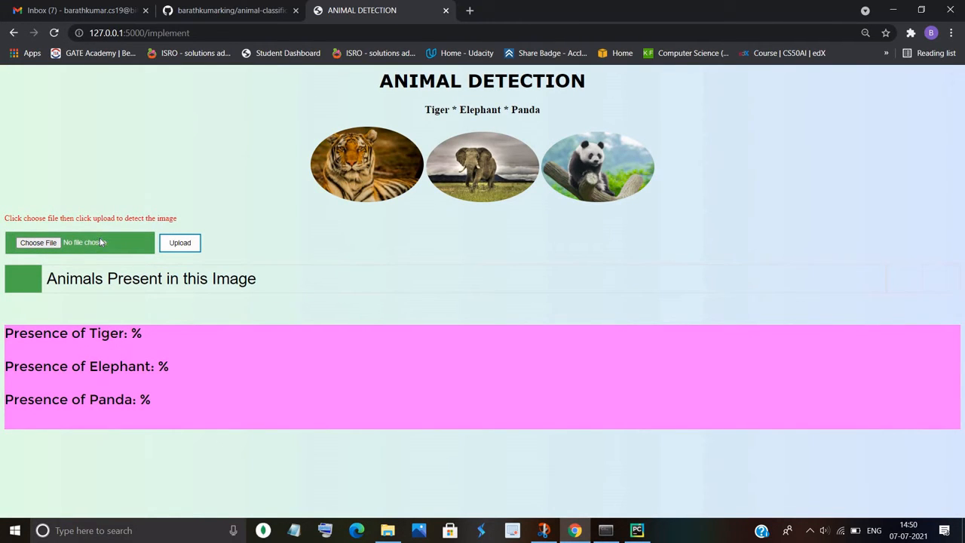
left_click(38, 242)
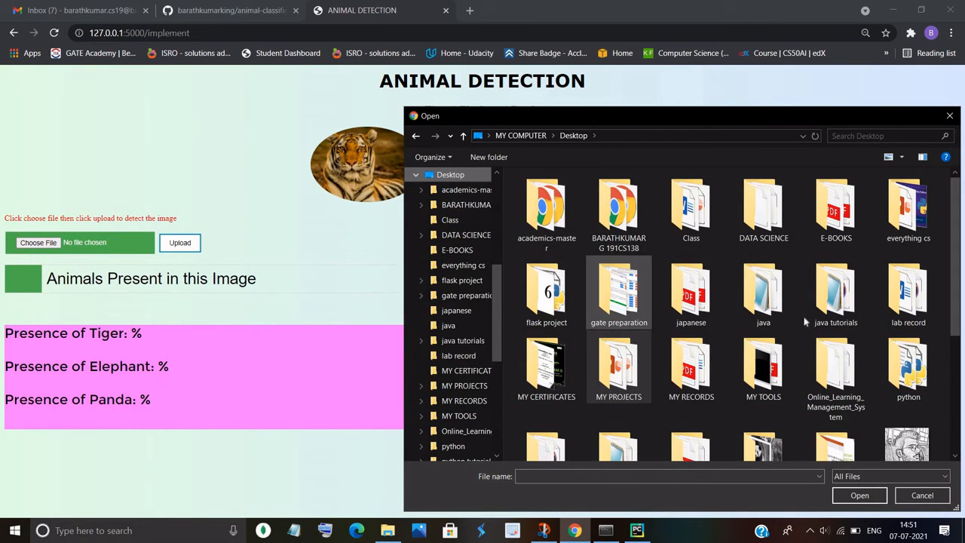
Pick download.jfif (panda) from the VERIFICATION folder and upload it for detection
double_click(464, 445)
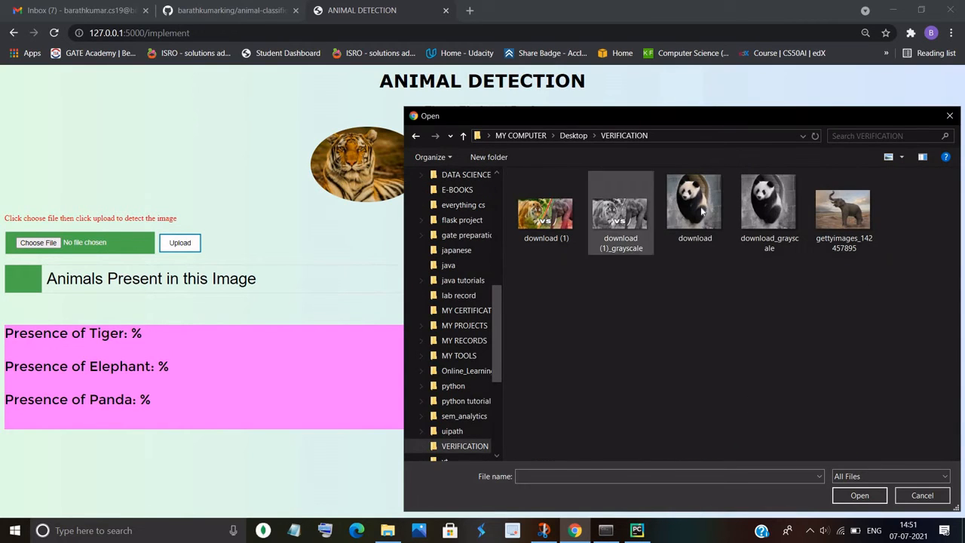
left_click(694, 200)
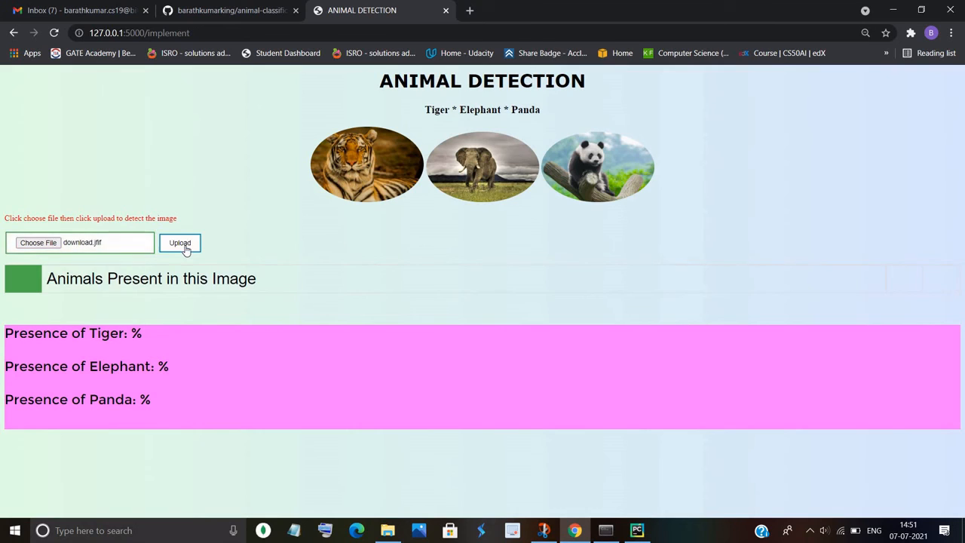
left_click(179, 242)
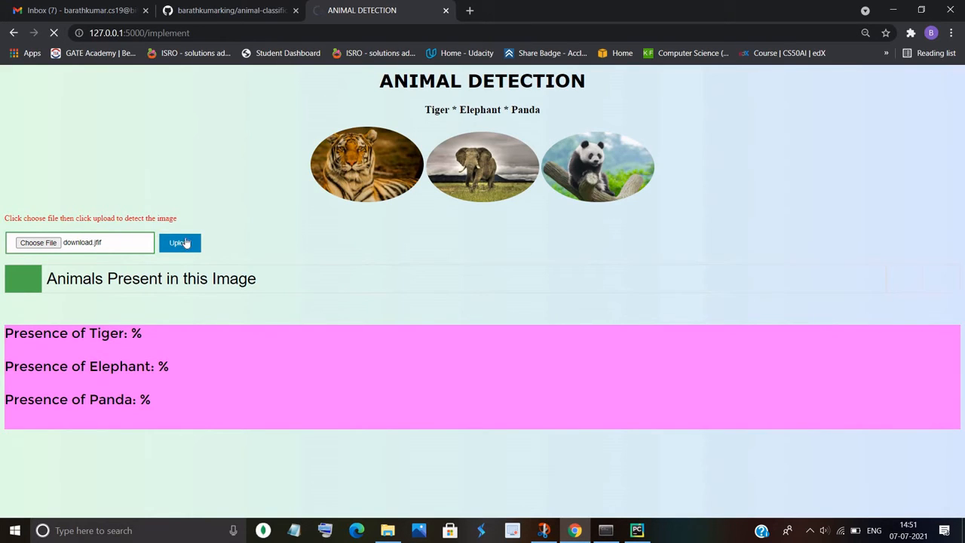
View the panda result: Panda detected, Tiger 0%, Elephant 25.54%, Panda 90.0%
left_click(180, 242)
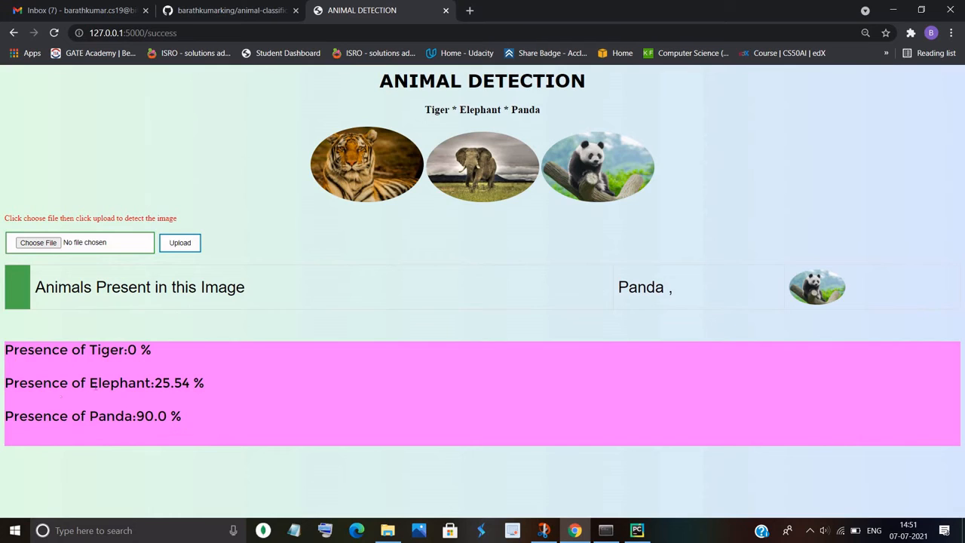
mouse_move(86, 397)
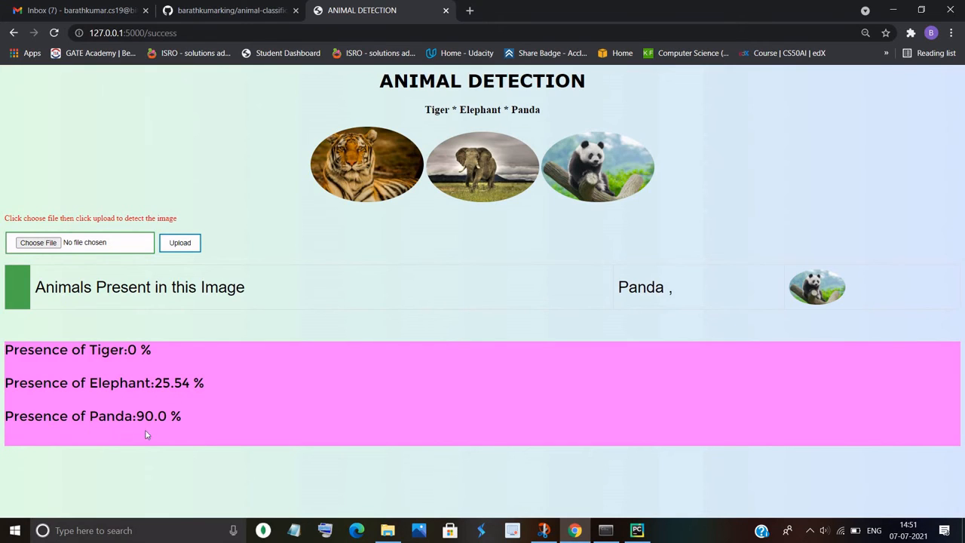
mouse_move(454, 359)
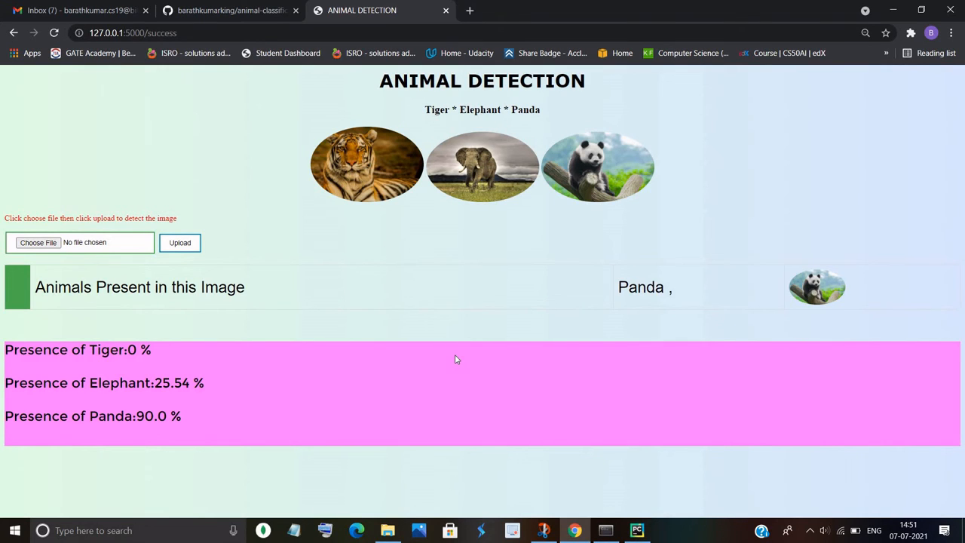
mouse_move(459, 357)
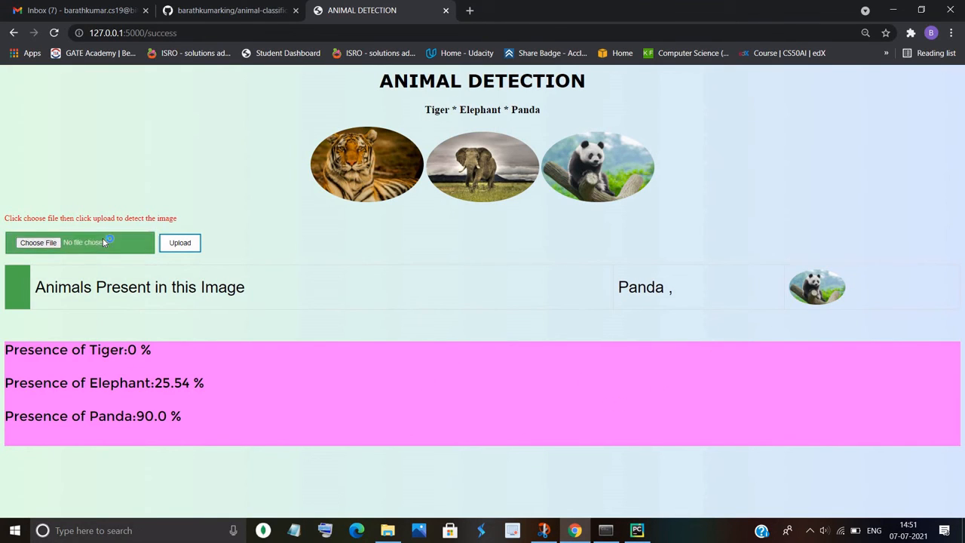
Upload the elephant photo gettyimages_142457895 from the VERIFICATION folder for detection
left_click(38, 242)
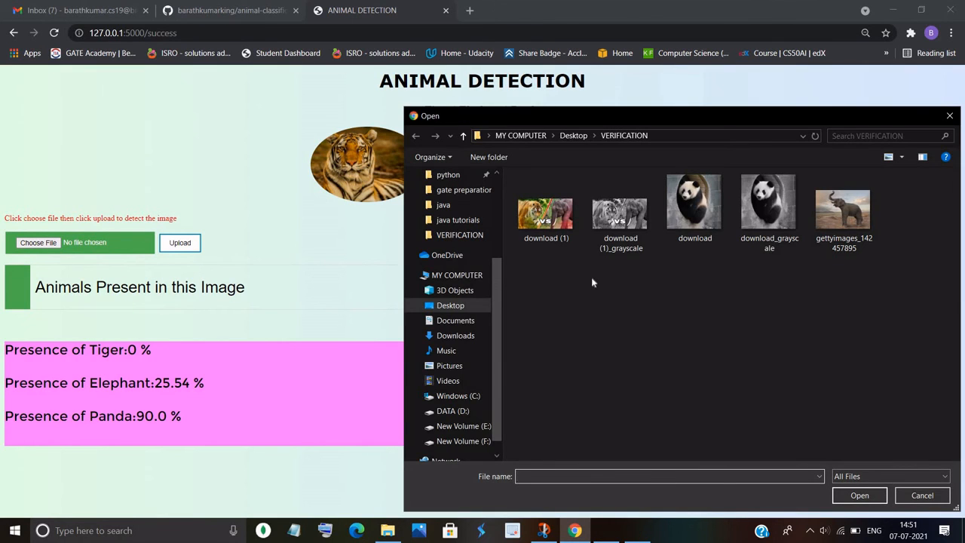
left_click(843, 212)
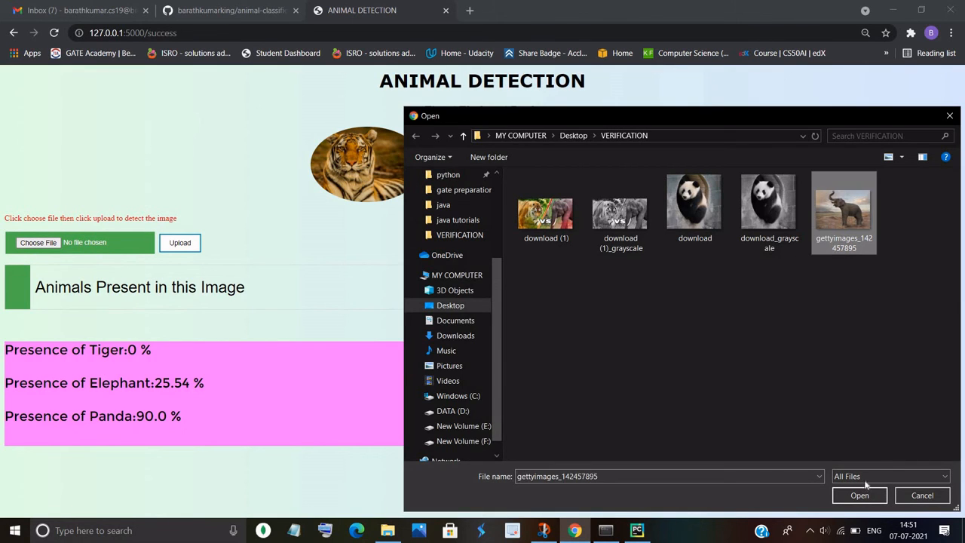
left_click(859, 496)
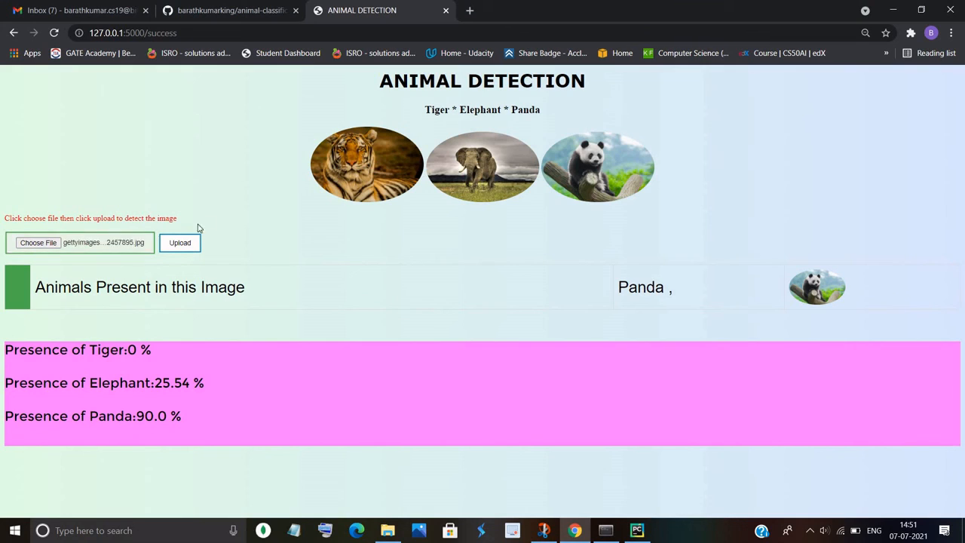
left_click(180, 242)
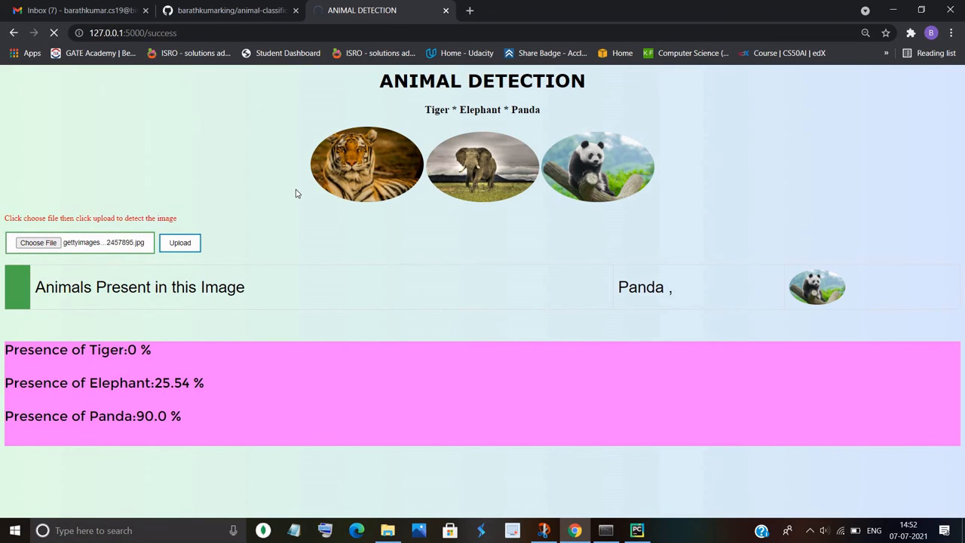
mouse_move(298, 209)
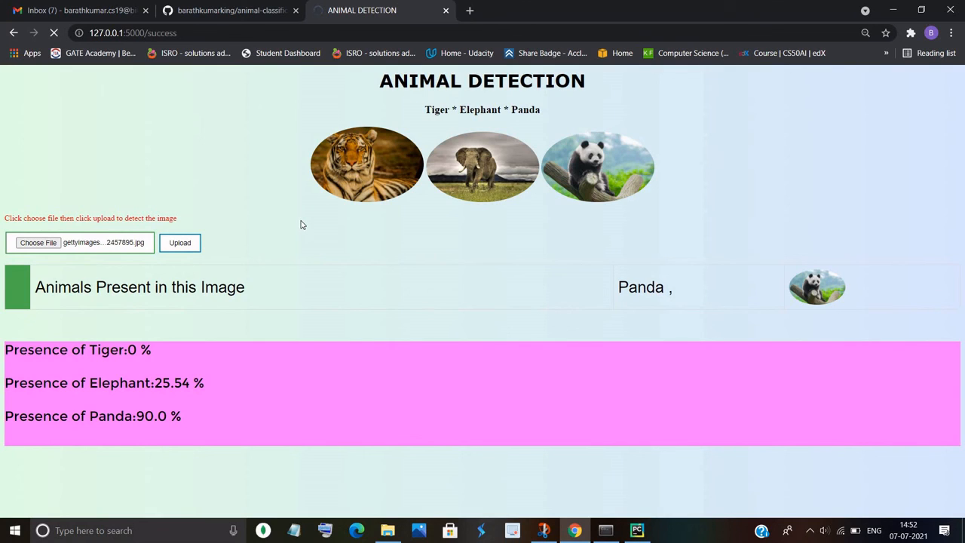
mouse_move(313, 230)
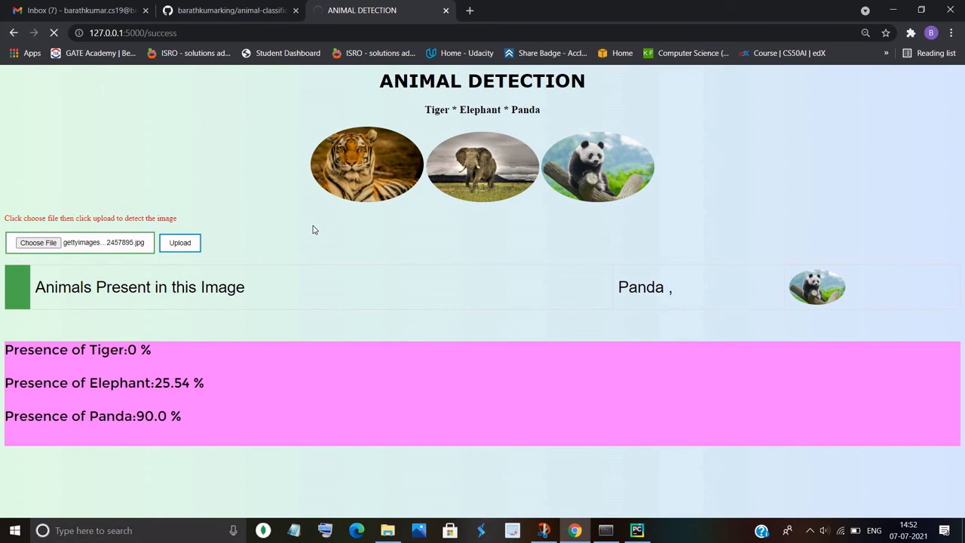
View the elephant result: Elephant detected, Tiger 0%, Elephant 91.44%, Panda 34.85%
left_click(179, 242)
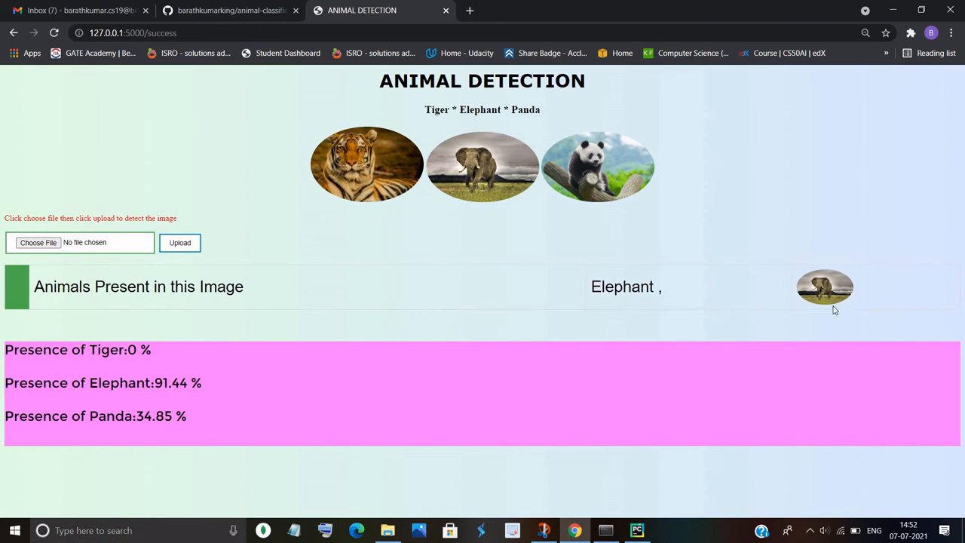
mouse_move(737, 317)
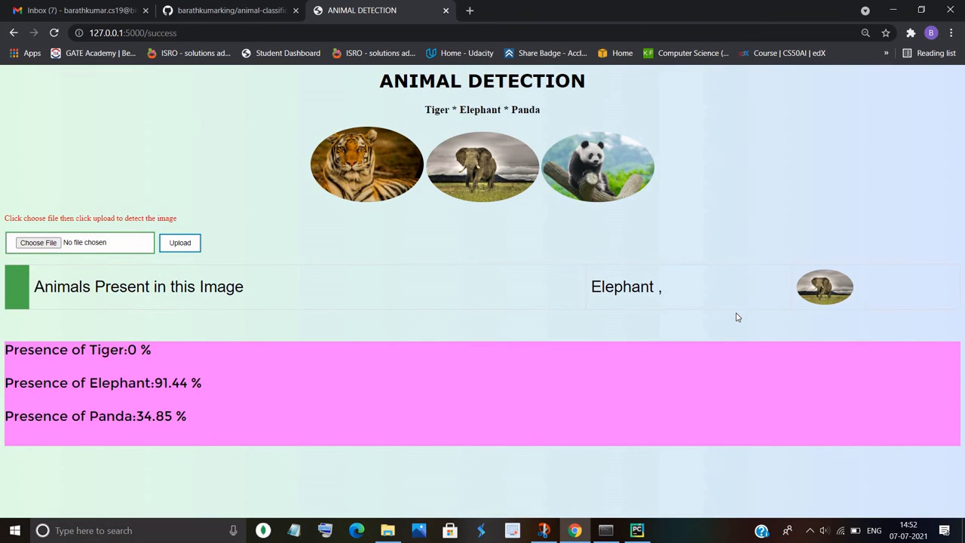
mouse_move(83, 279)
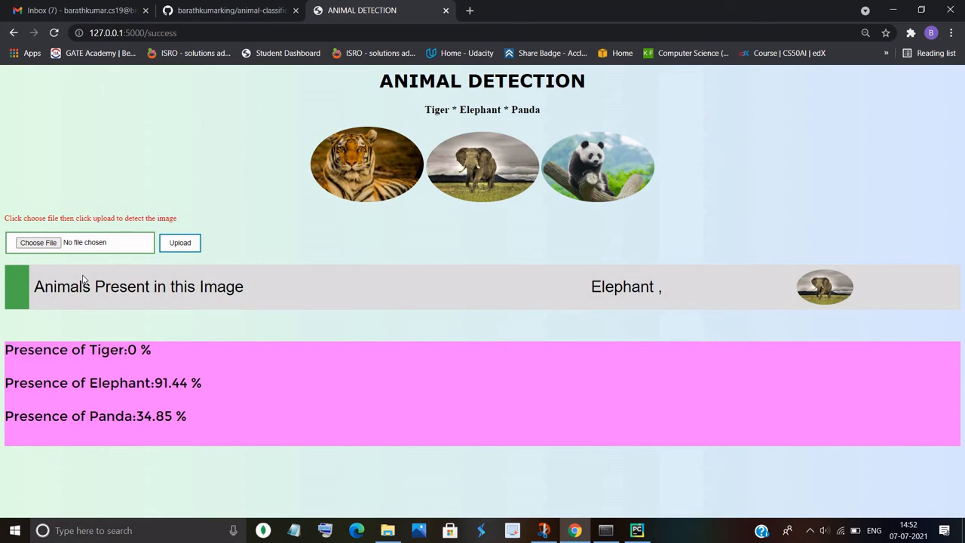
mouse_move(161, 269)
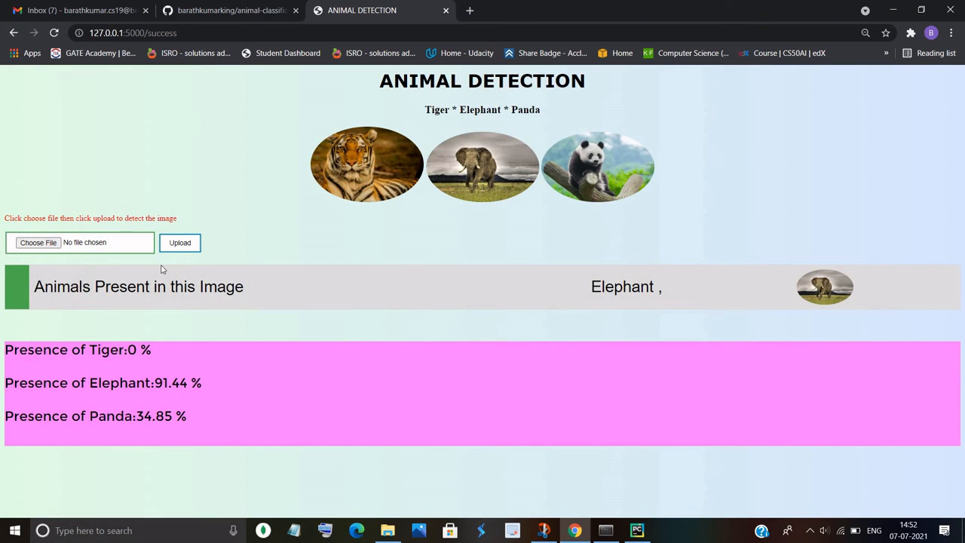